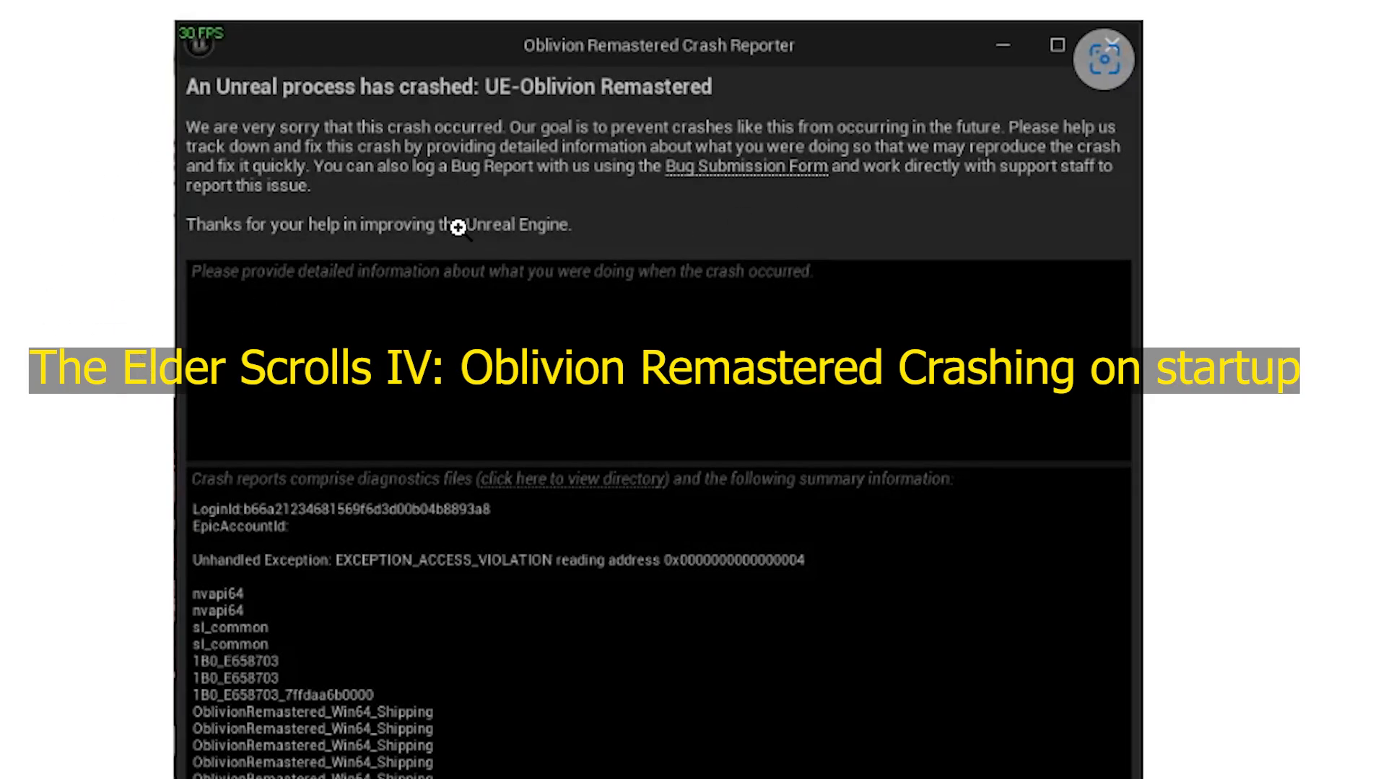
mouse_move(637, 190)
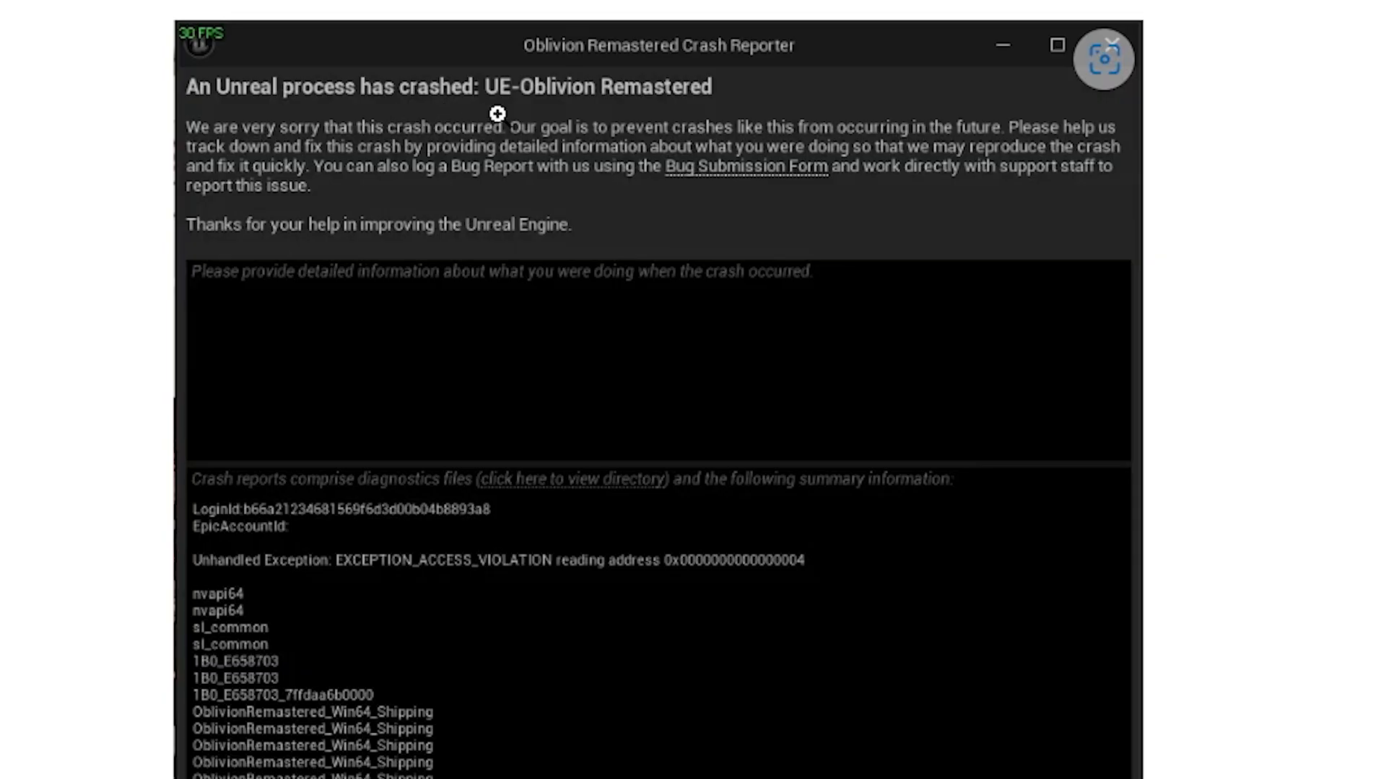
mouse_move(758, 218)
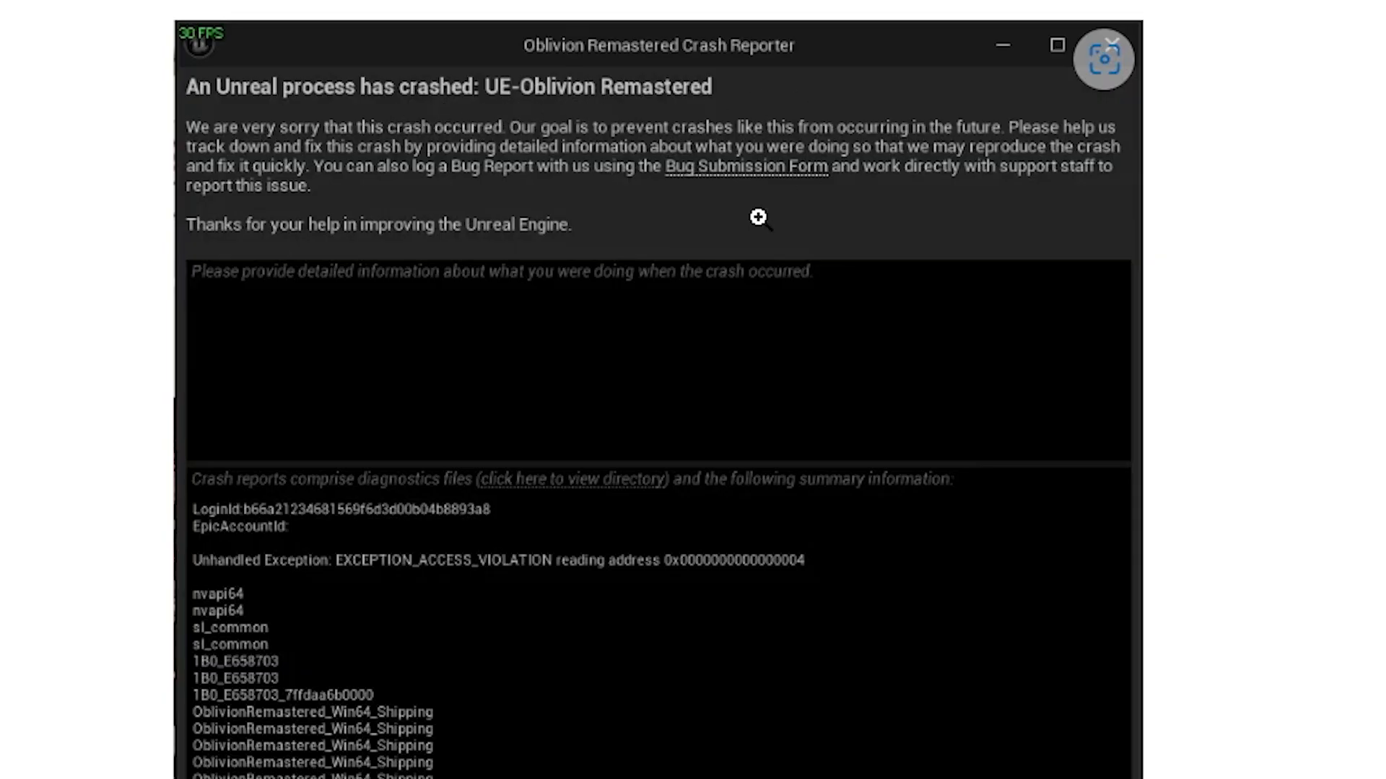
mouse_move(675, 218)
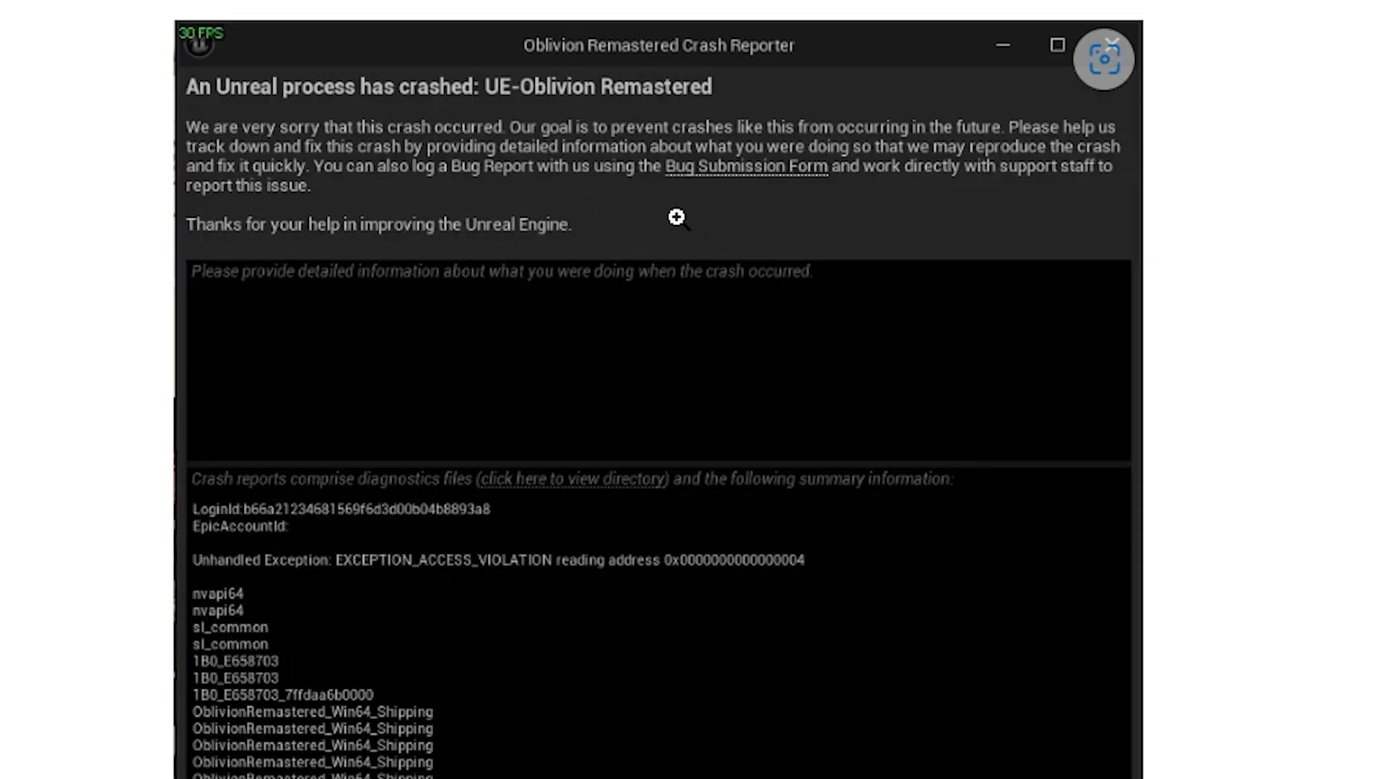
mouse_move(795, 171)
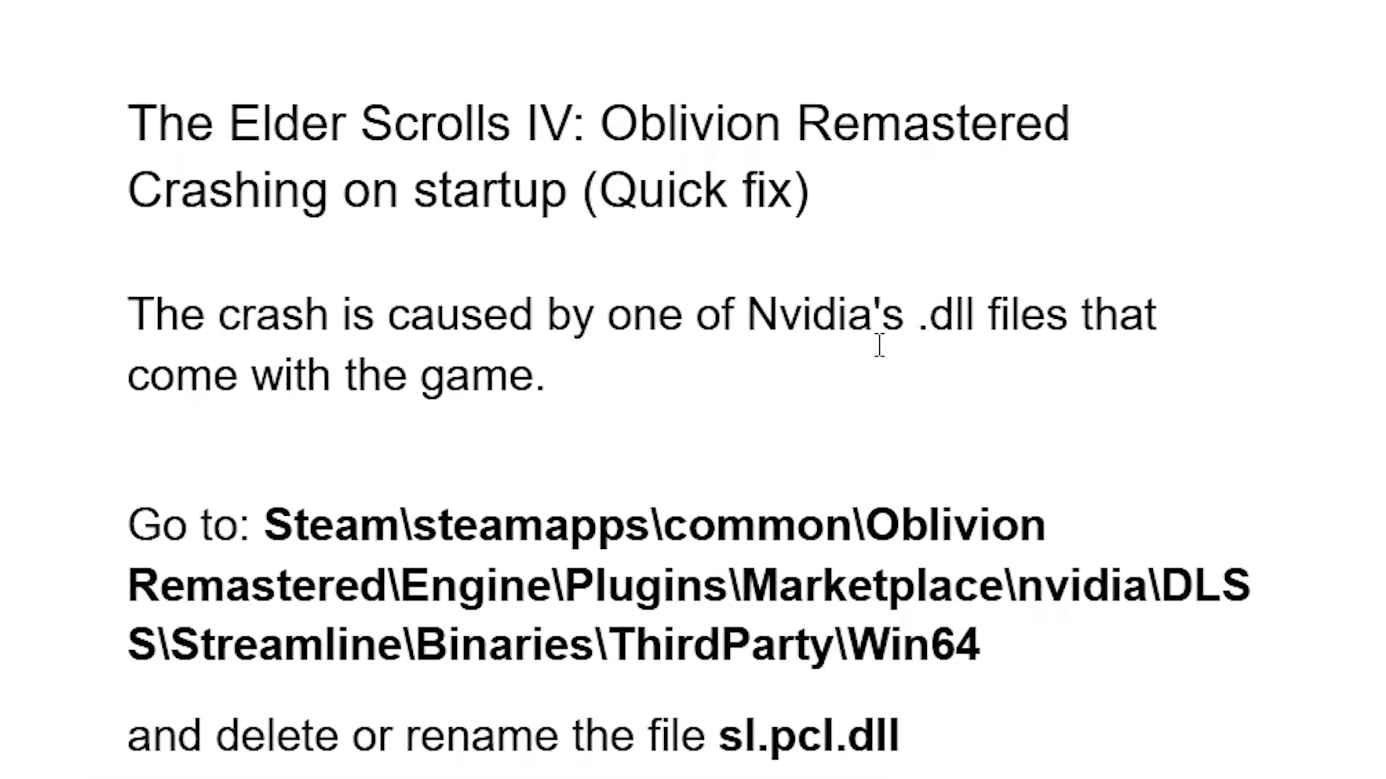
mouse_move(296, 416)
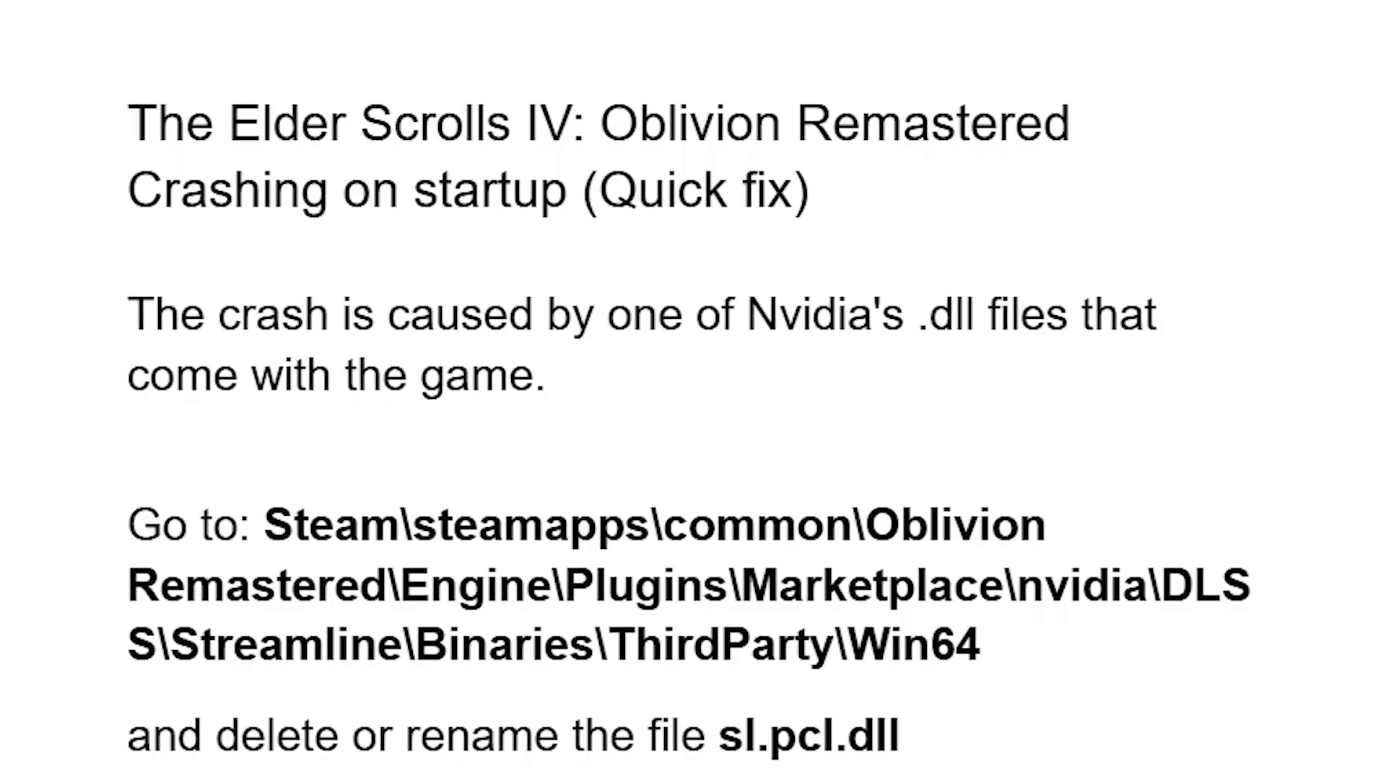
- Show This PC's drives and enter the Windows-SSD (C:) system drive
scroll("down", 3)
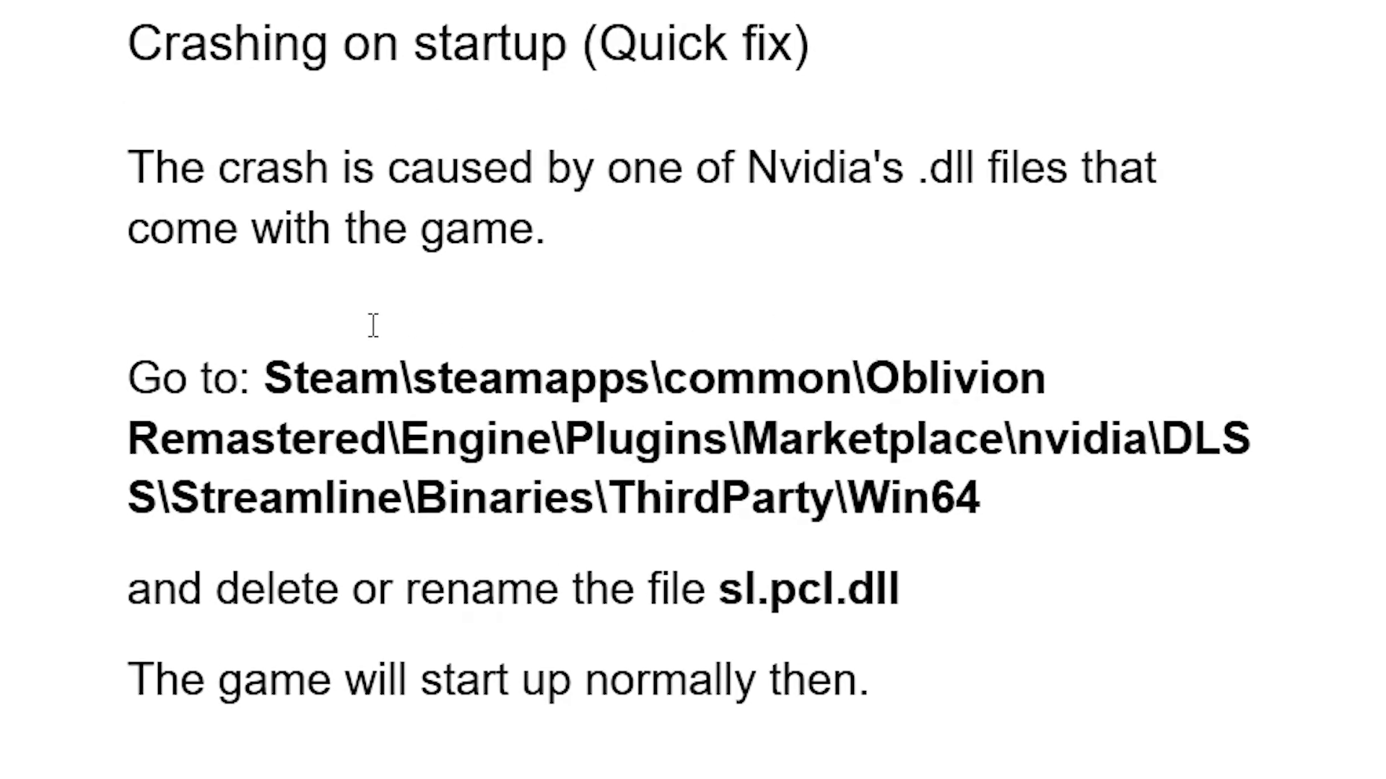
mouse_move(325, 405)
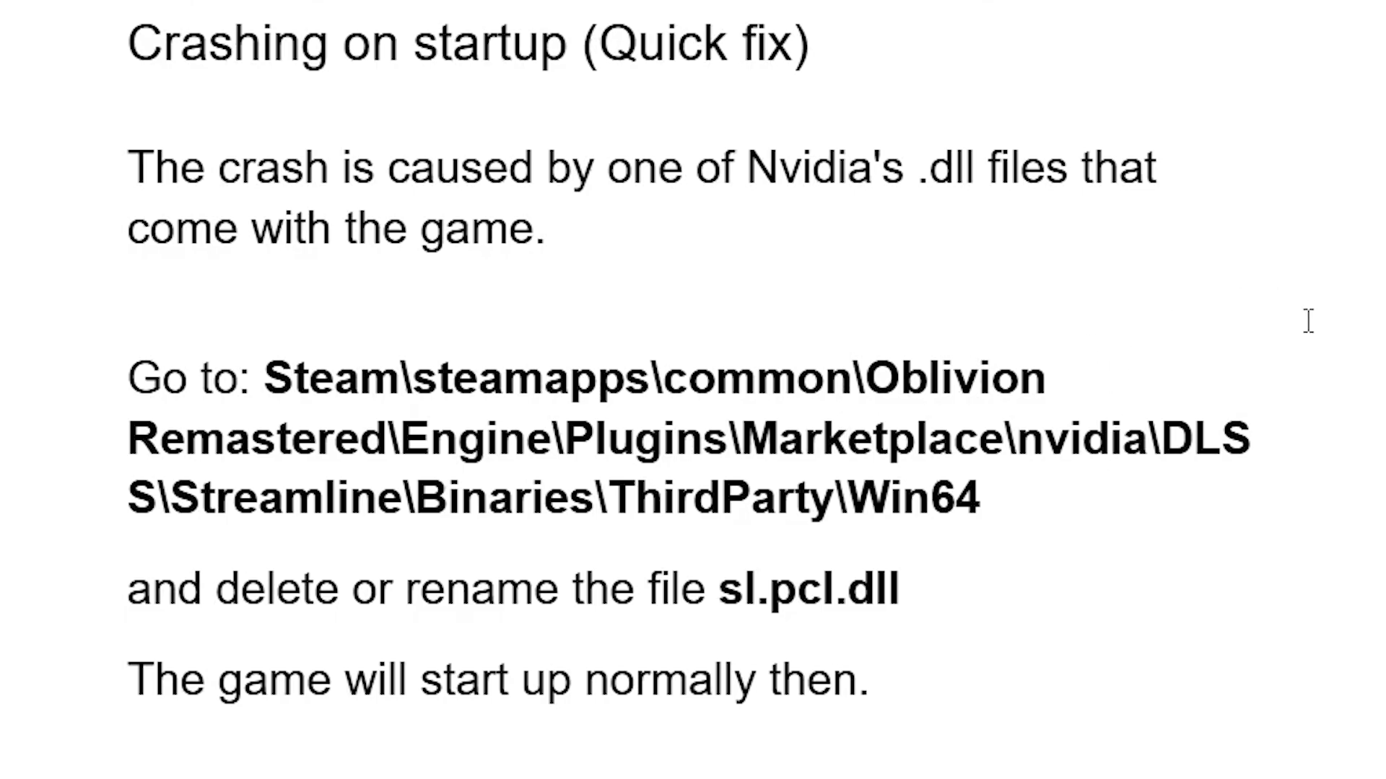
mouse_move(1237, 444)
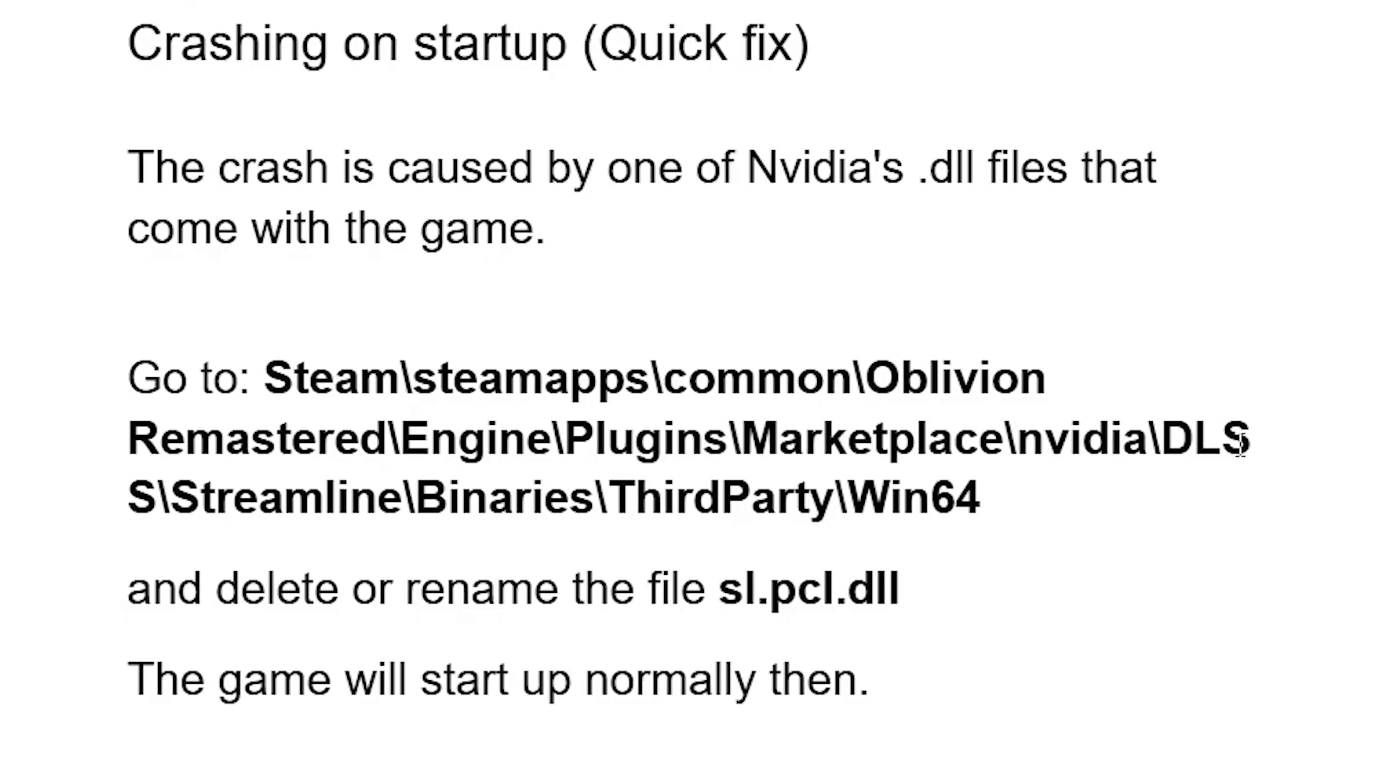
mouse_move(303, 508)
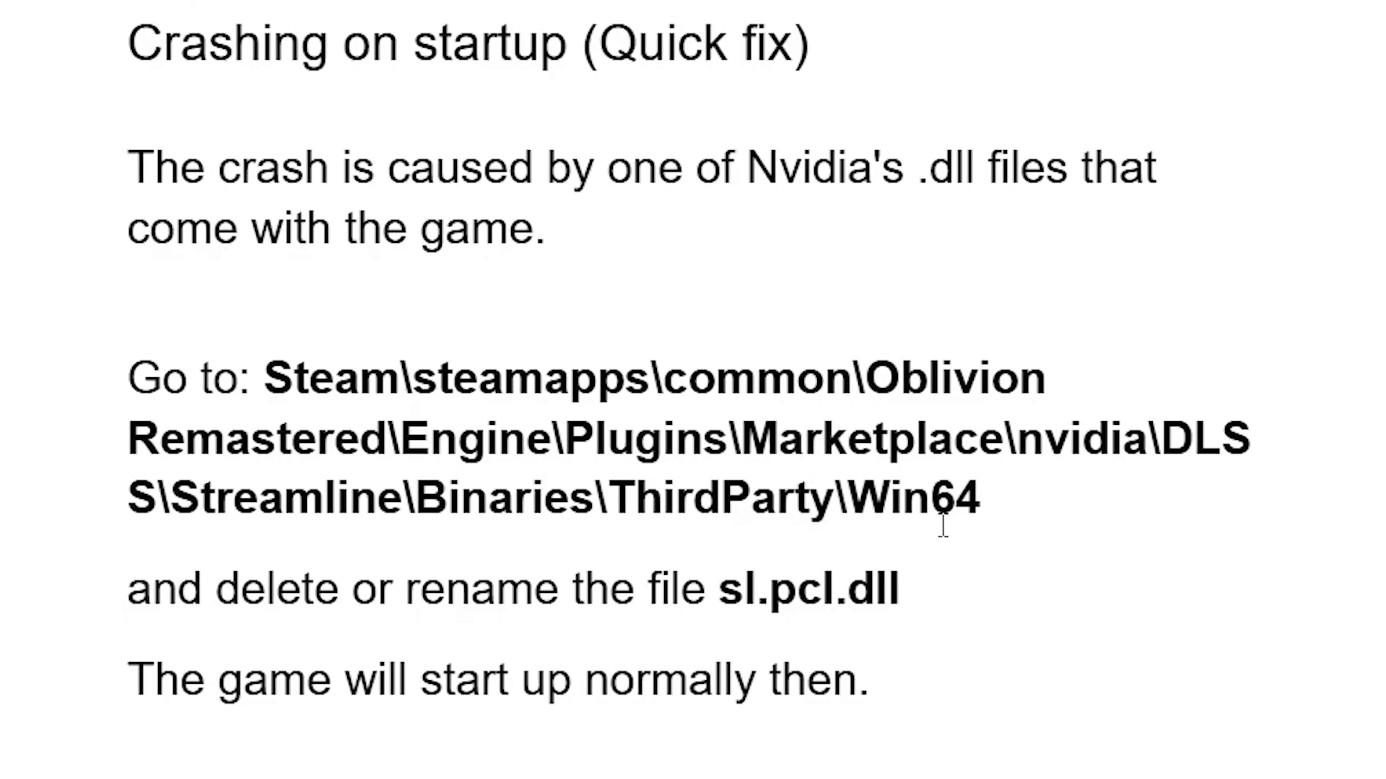
mouse_move(778, 624)
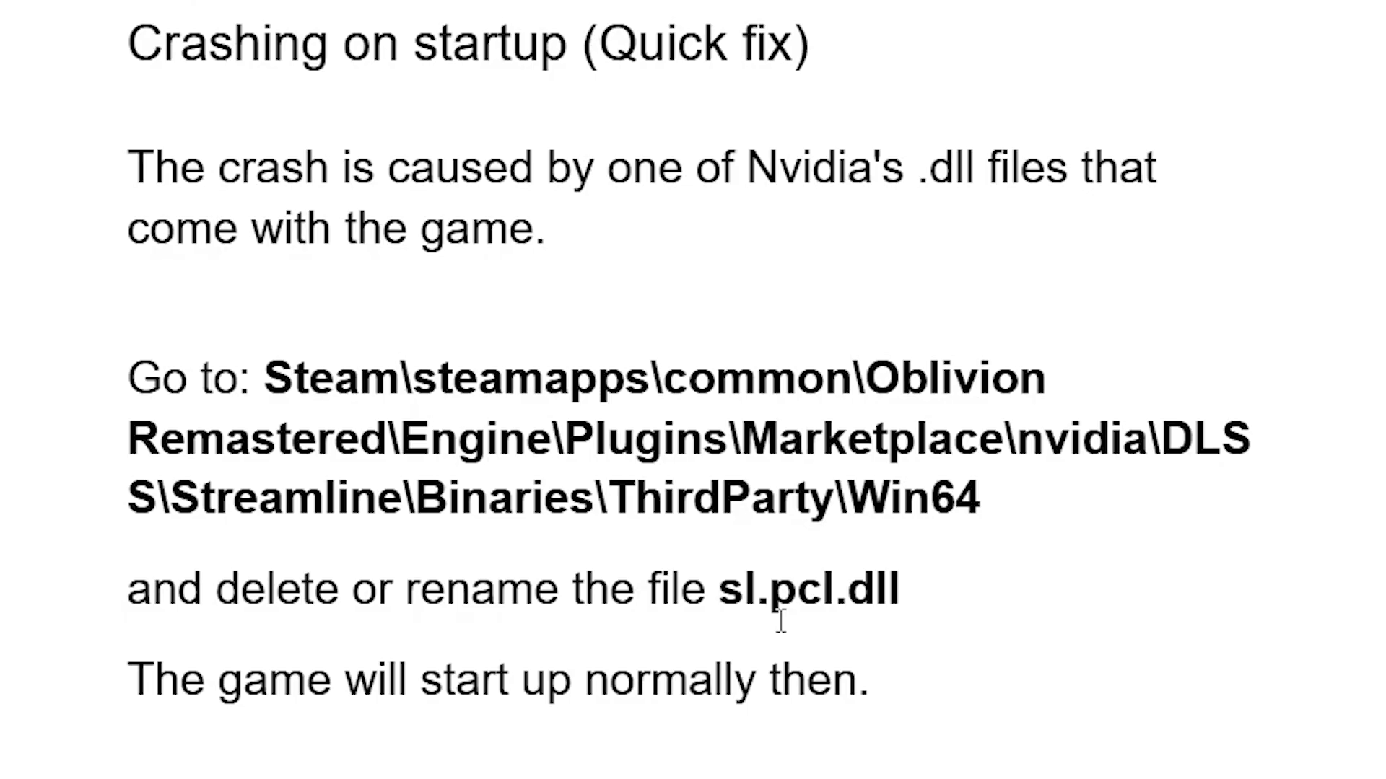
mouse_move(320, 589)
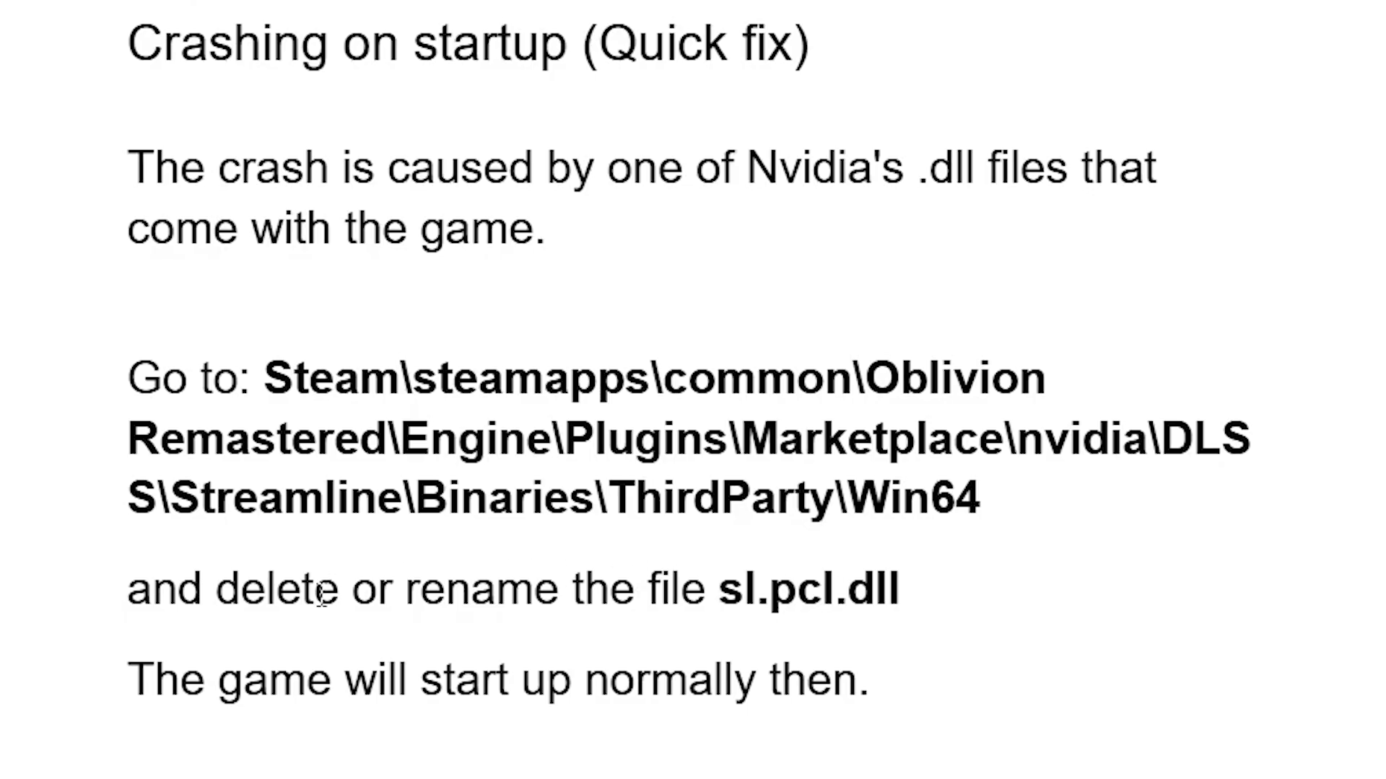
mouse_move(955, 579)
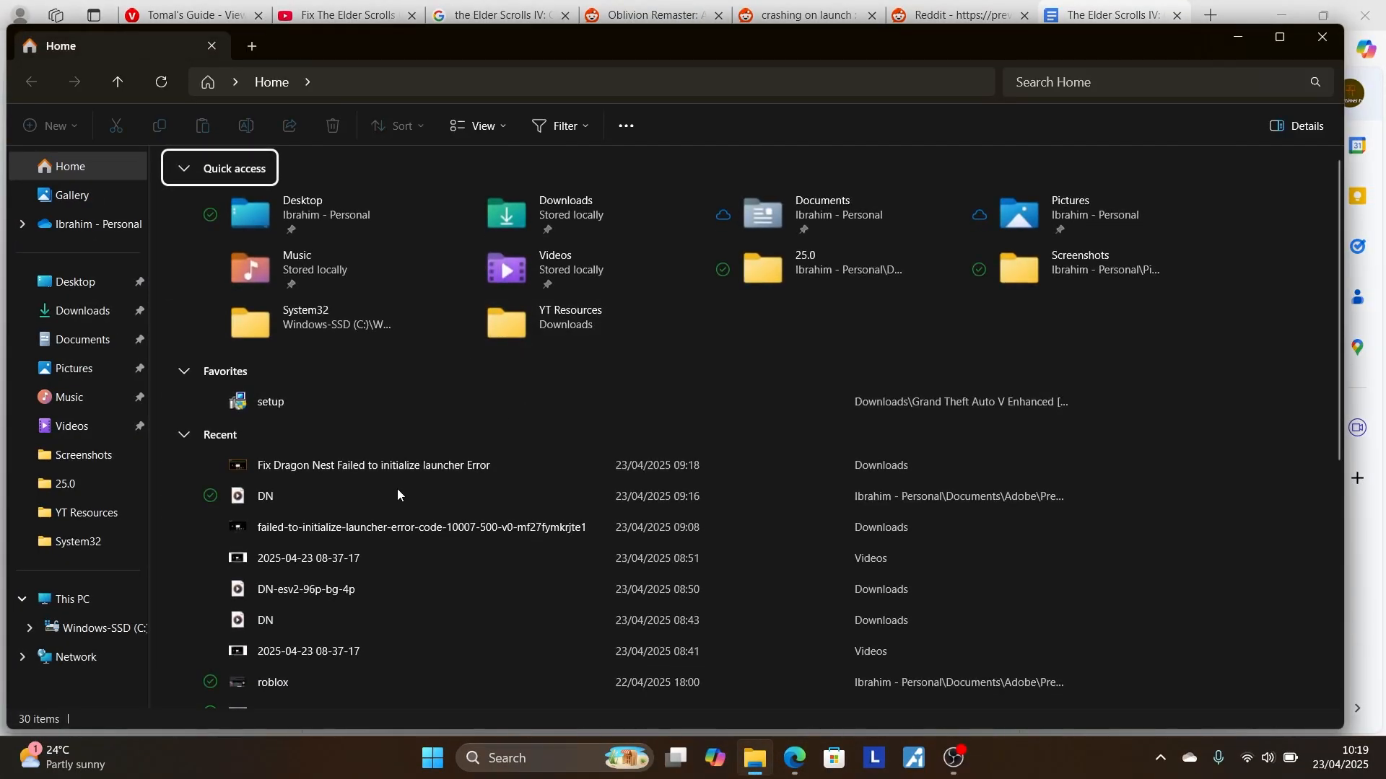
left_click(70, 599)
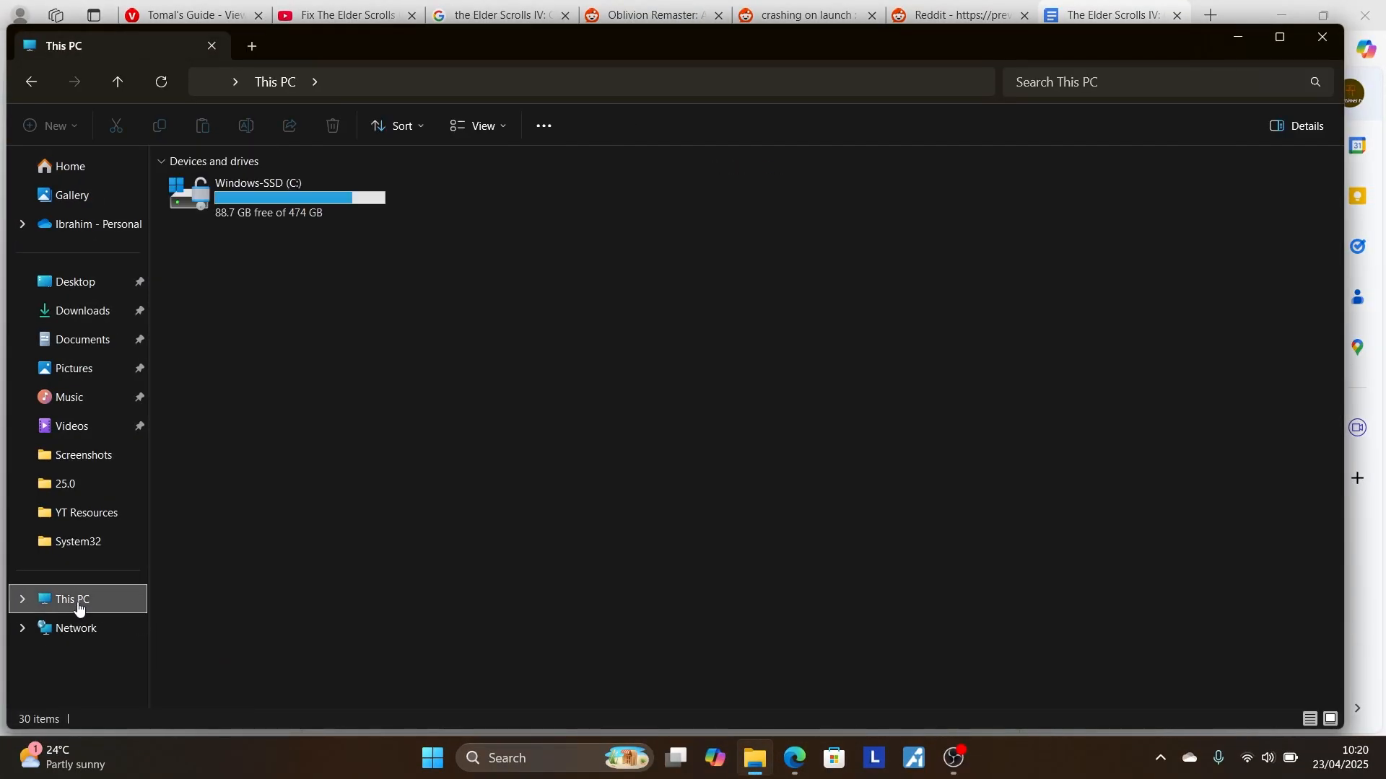
double_click(257, 195)
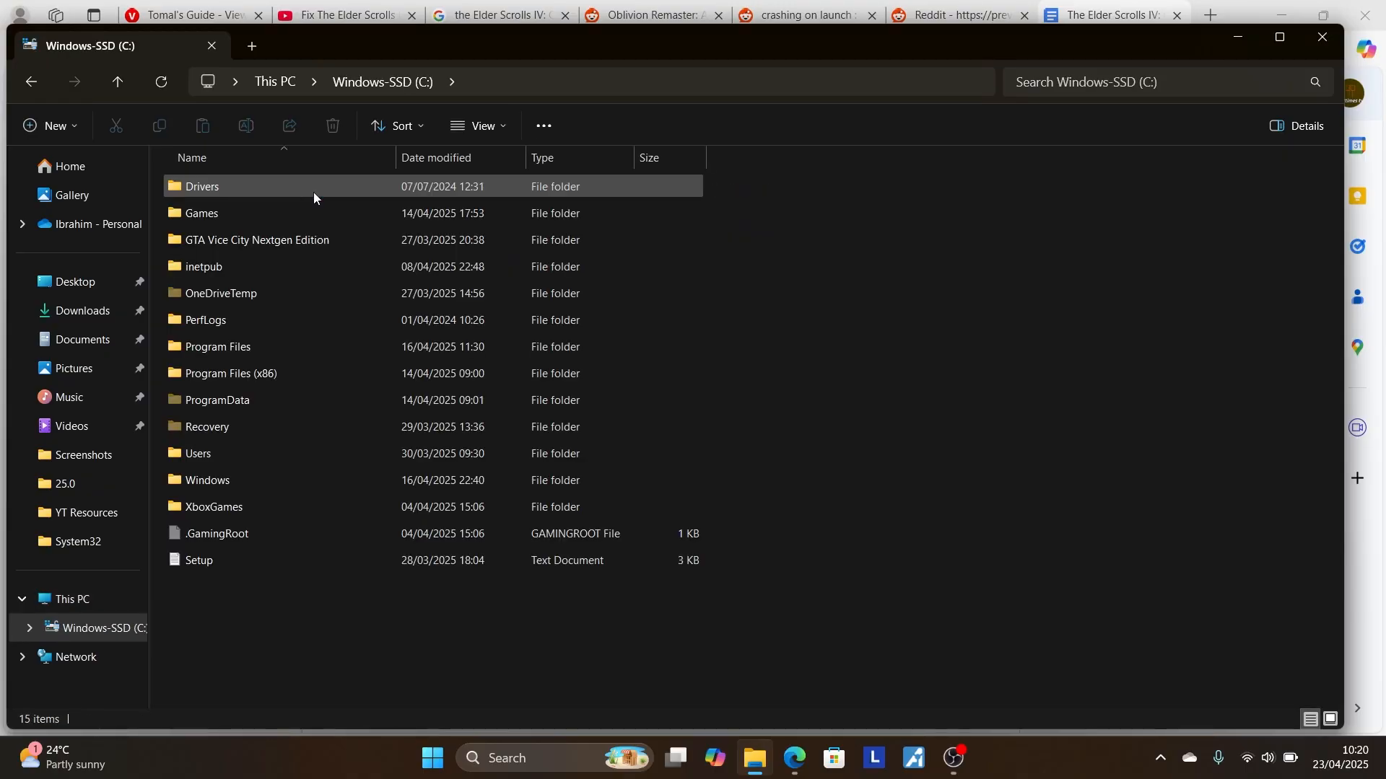
left_click(300, 446)
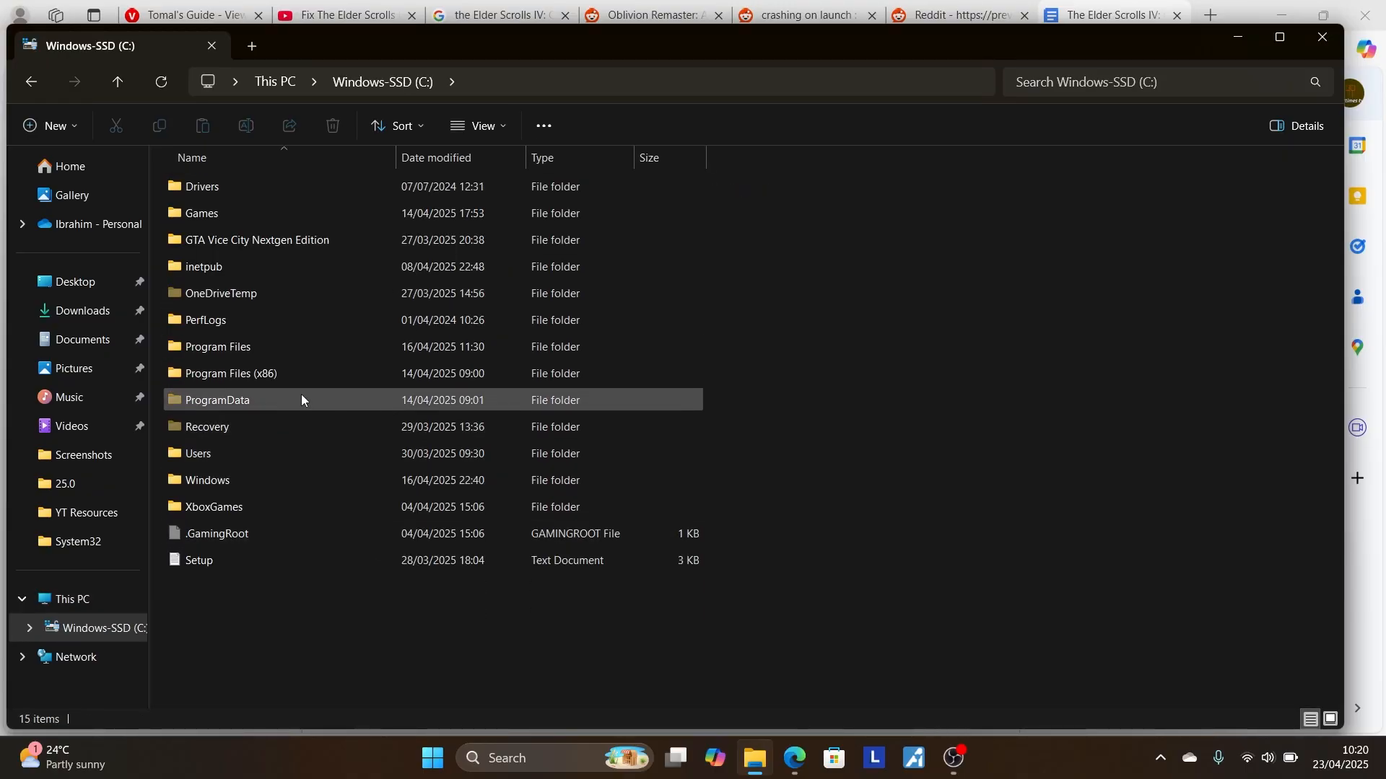
- Go into Program Files (x86) and then the Steam folder
double_click(230, 373)
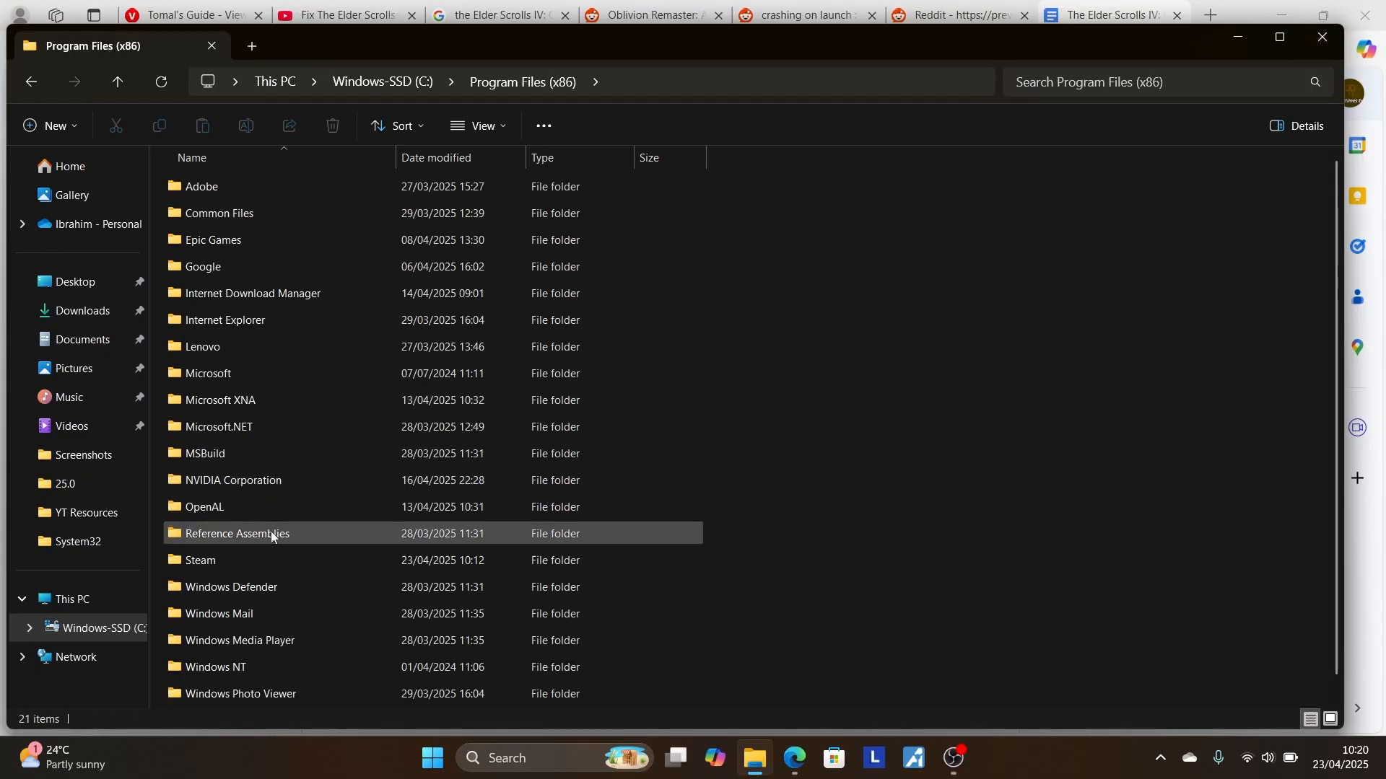
double_click(199, 560)
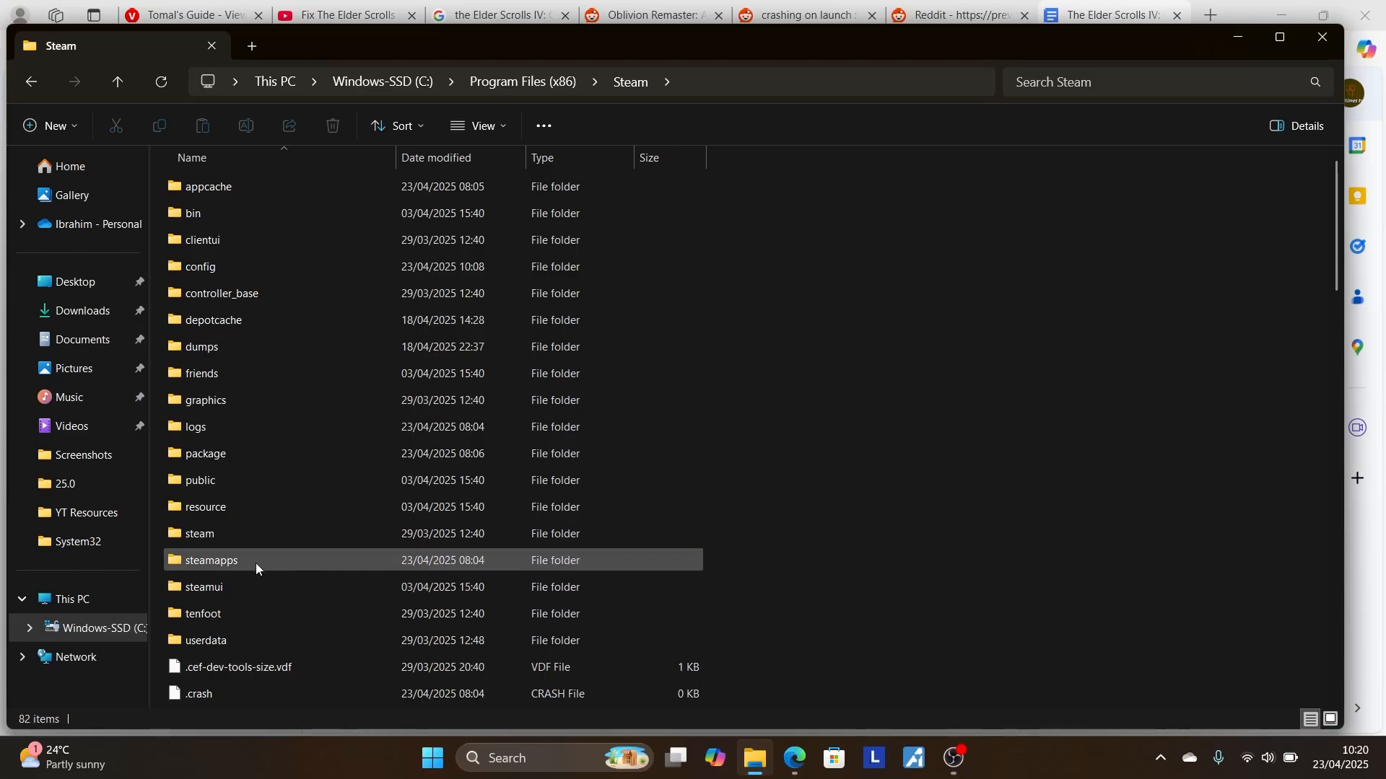
mouse_move(1260, 106)
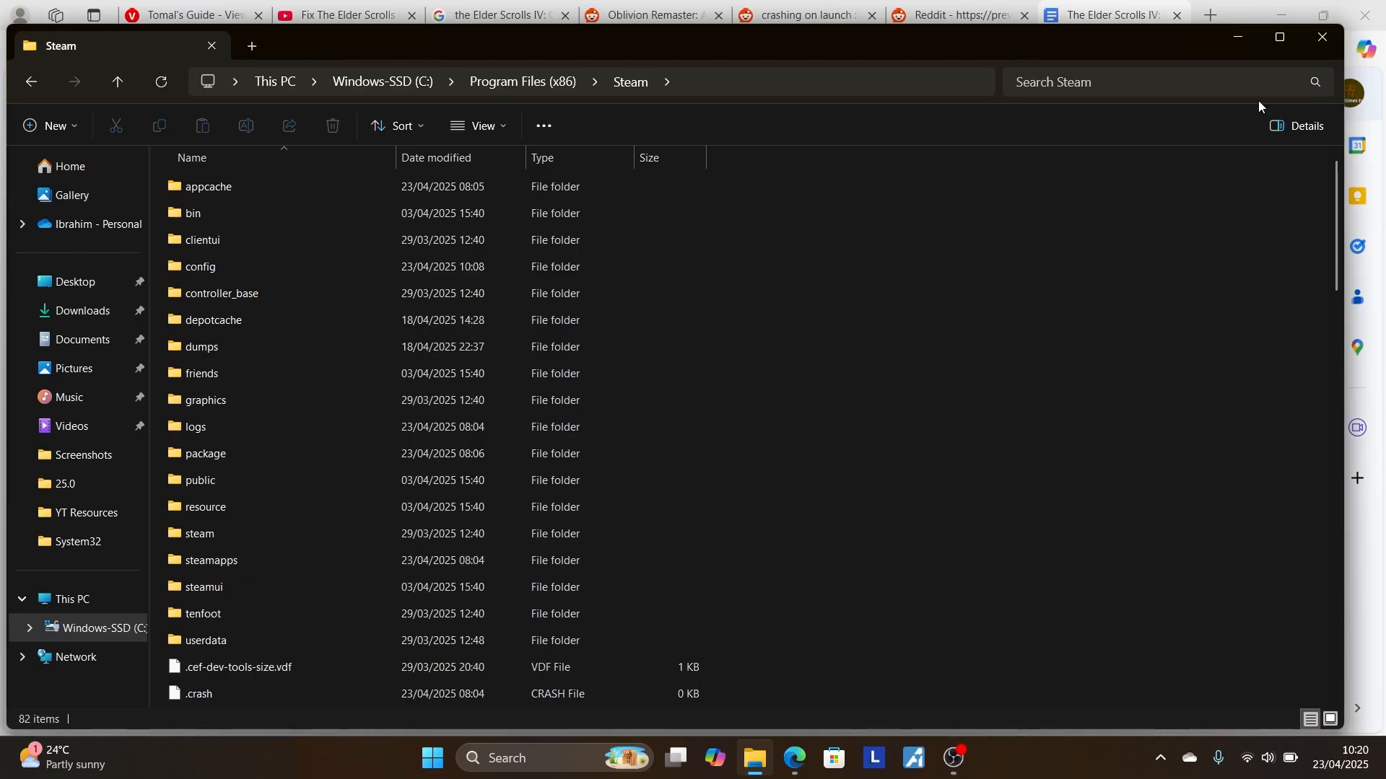
double_click(211, 560)
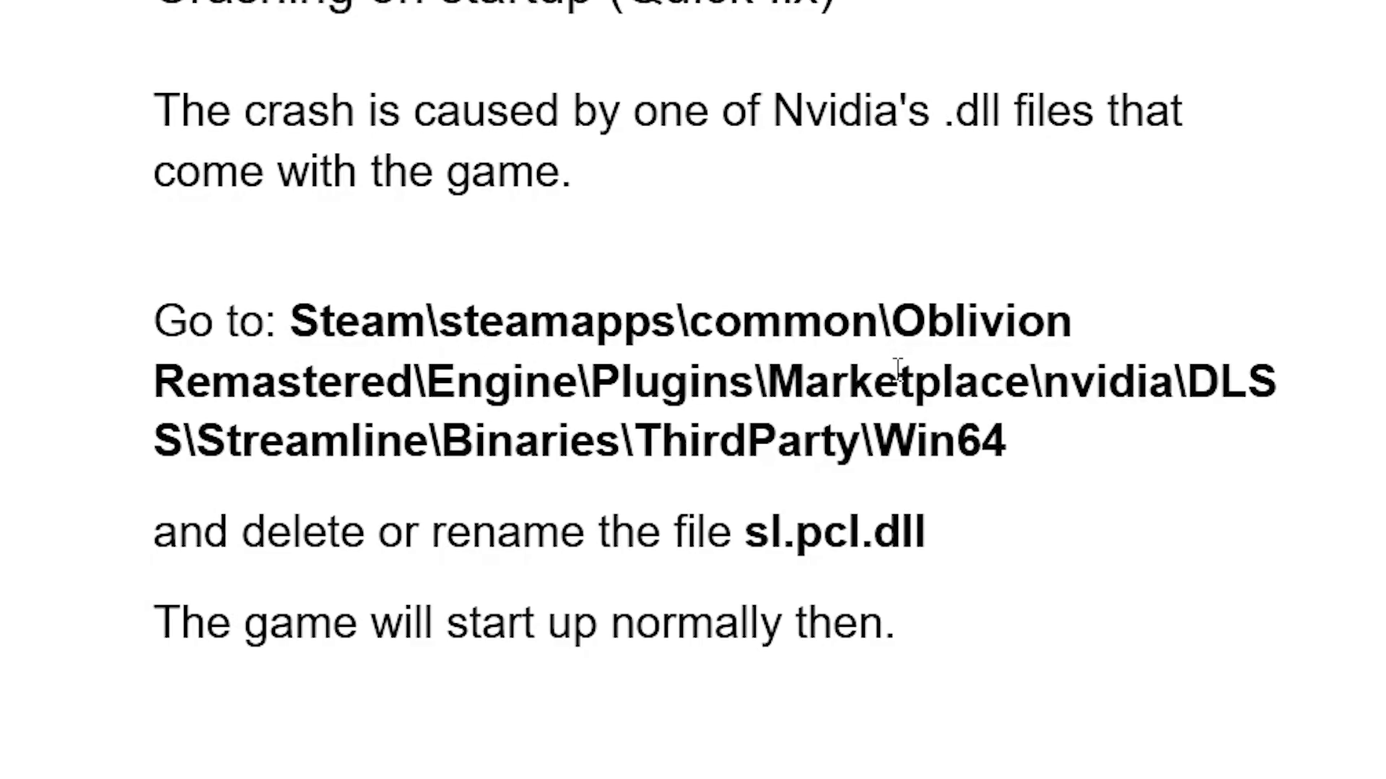
mouse_move(1188, 375)
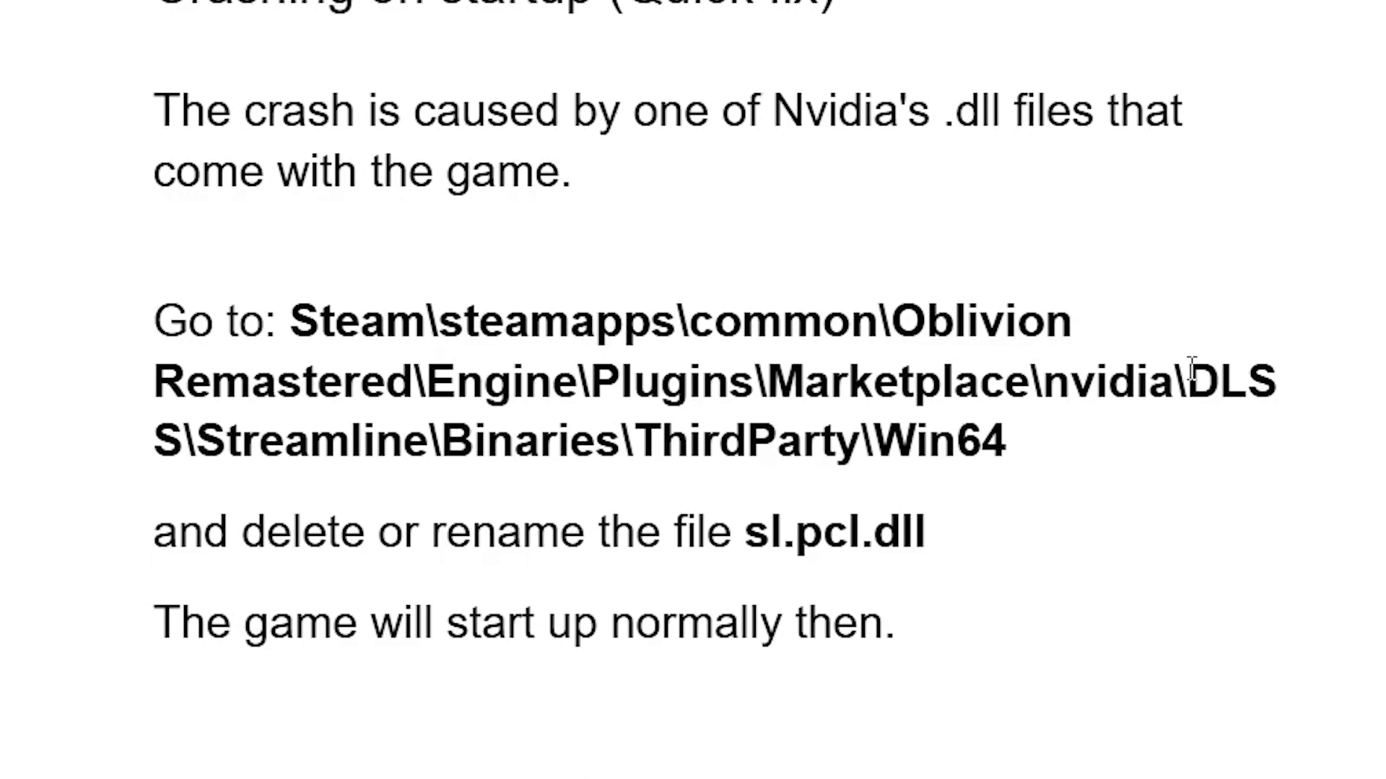
mouse_move(341, 366)
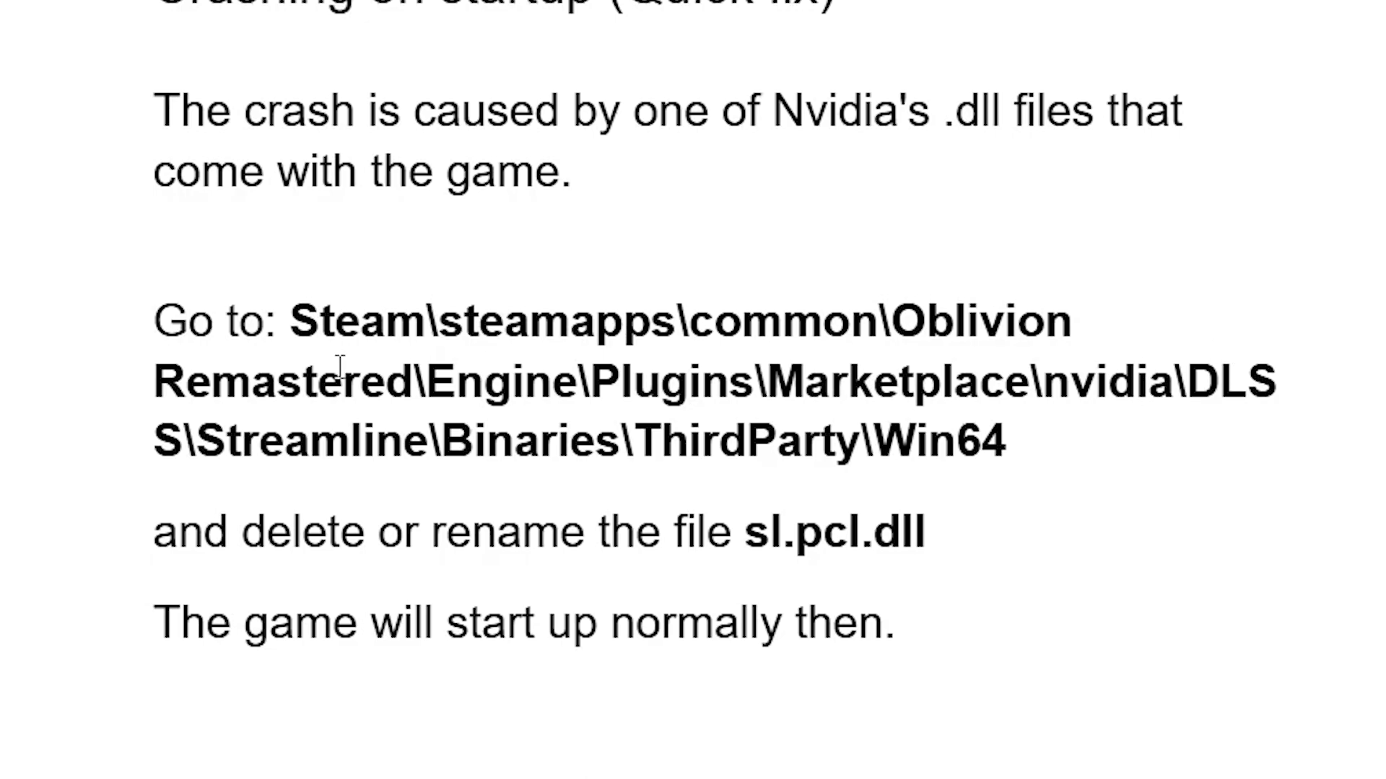
mouse_move(341, 473)
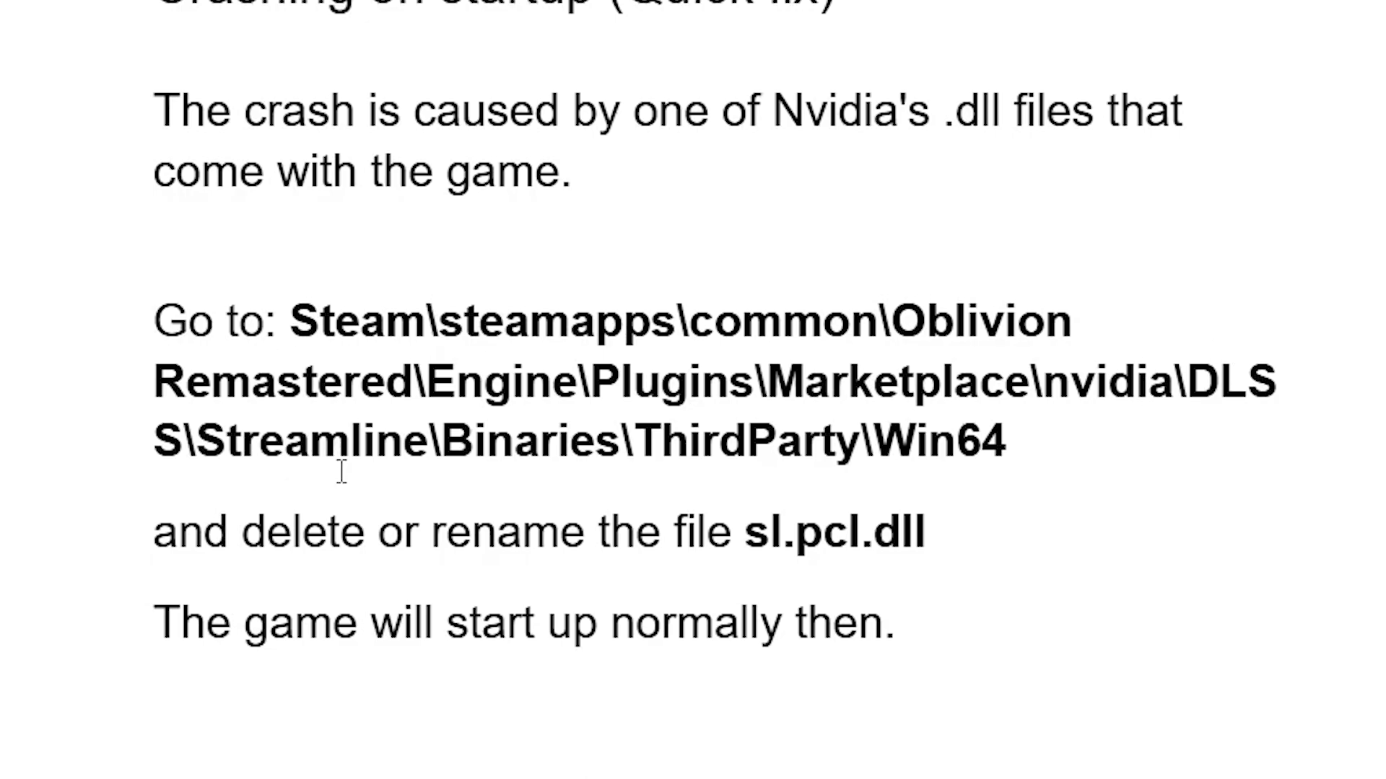
mouse_move(752, 504)
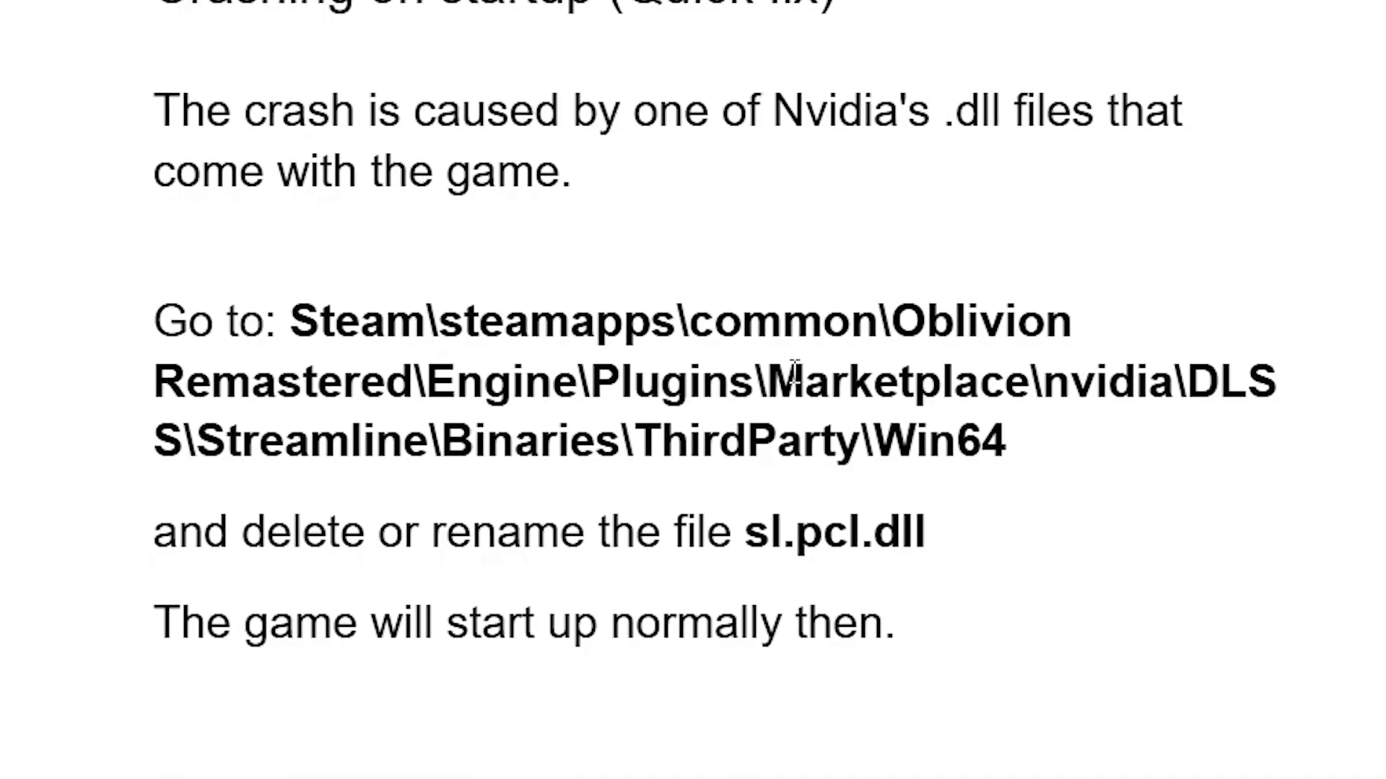
mouse_move(793, 368)
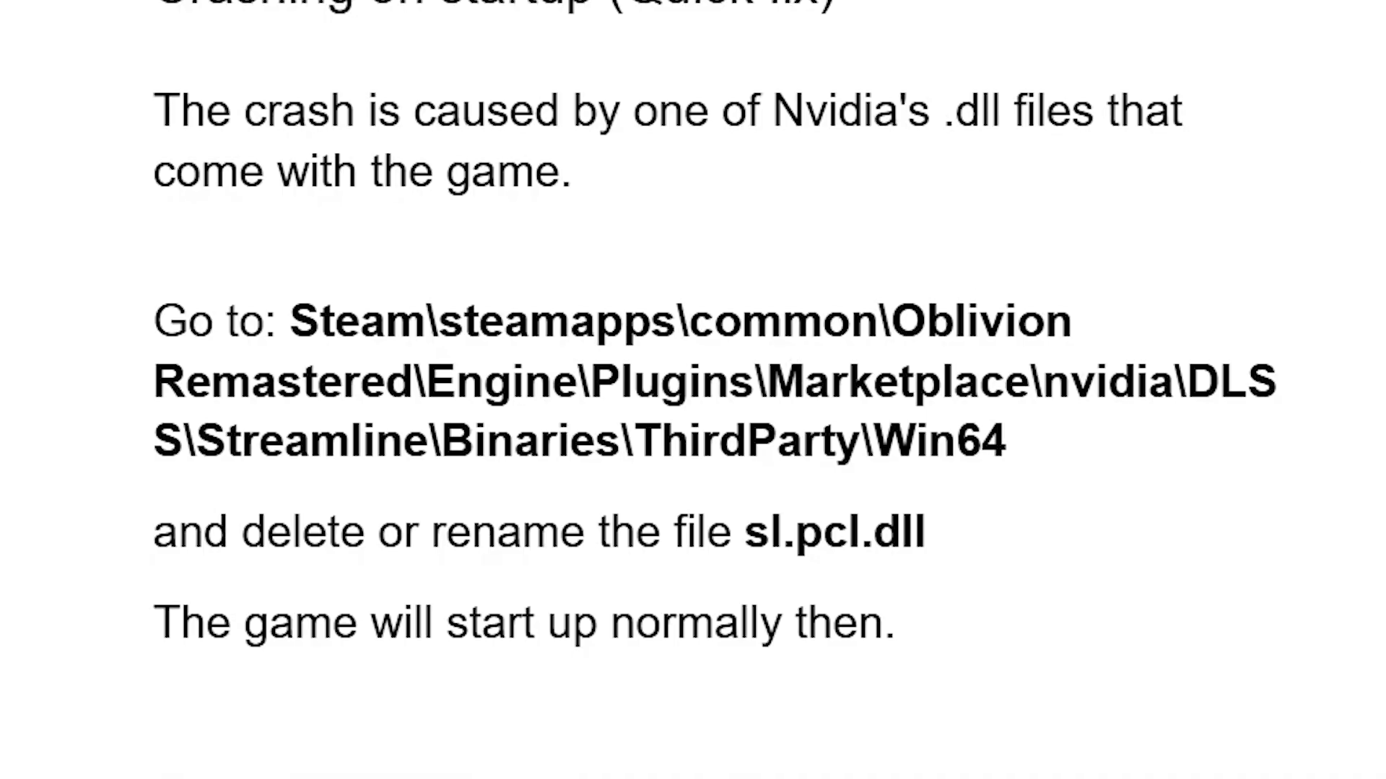
scroll("up", 3)
type("nvidi")
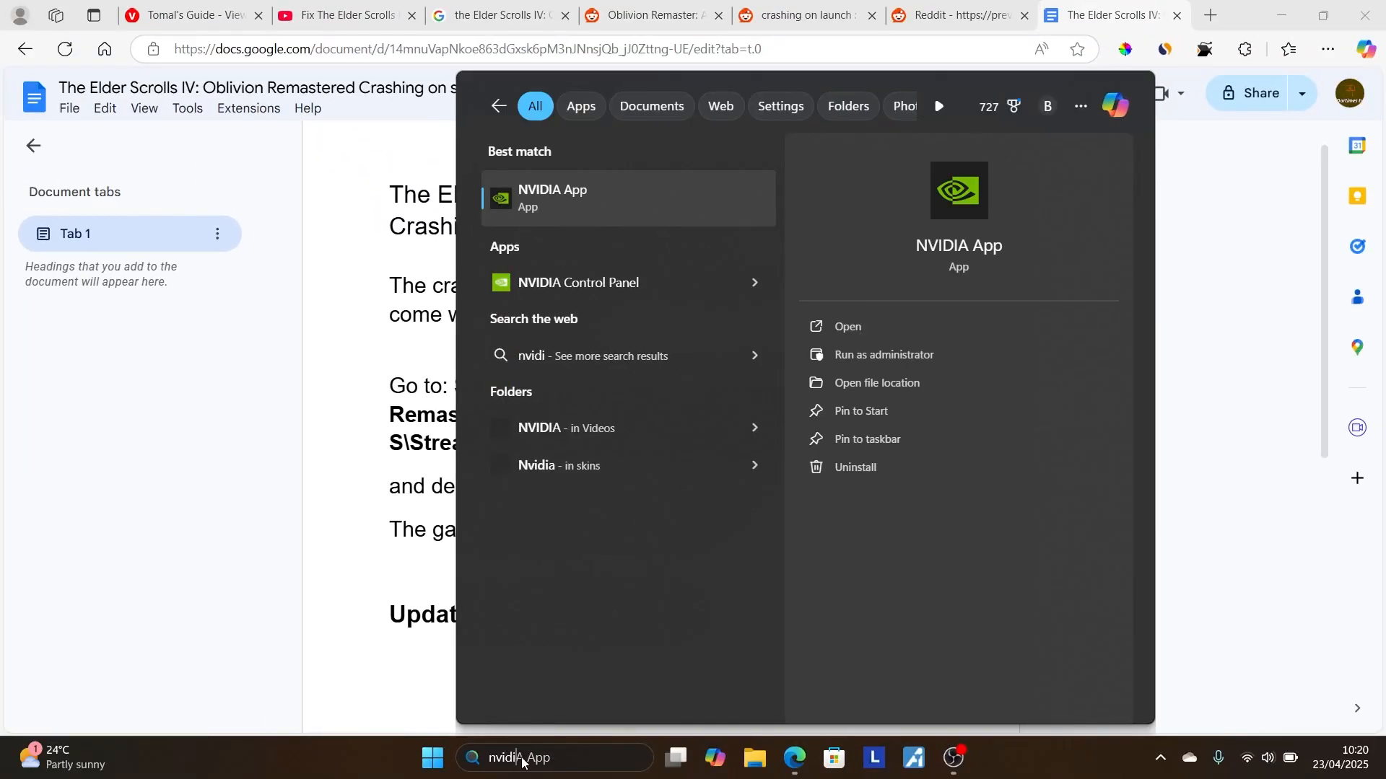
- Launch NVIDIA App from Windows search and view the Drivers page showing driver 576.02 up to date
type("A App")
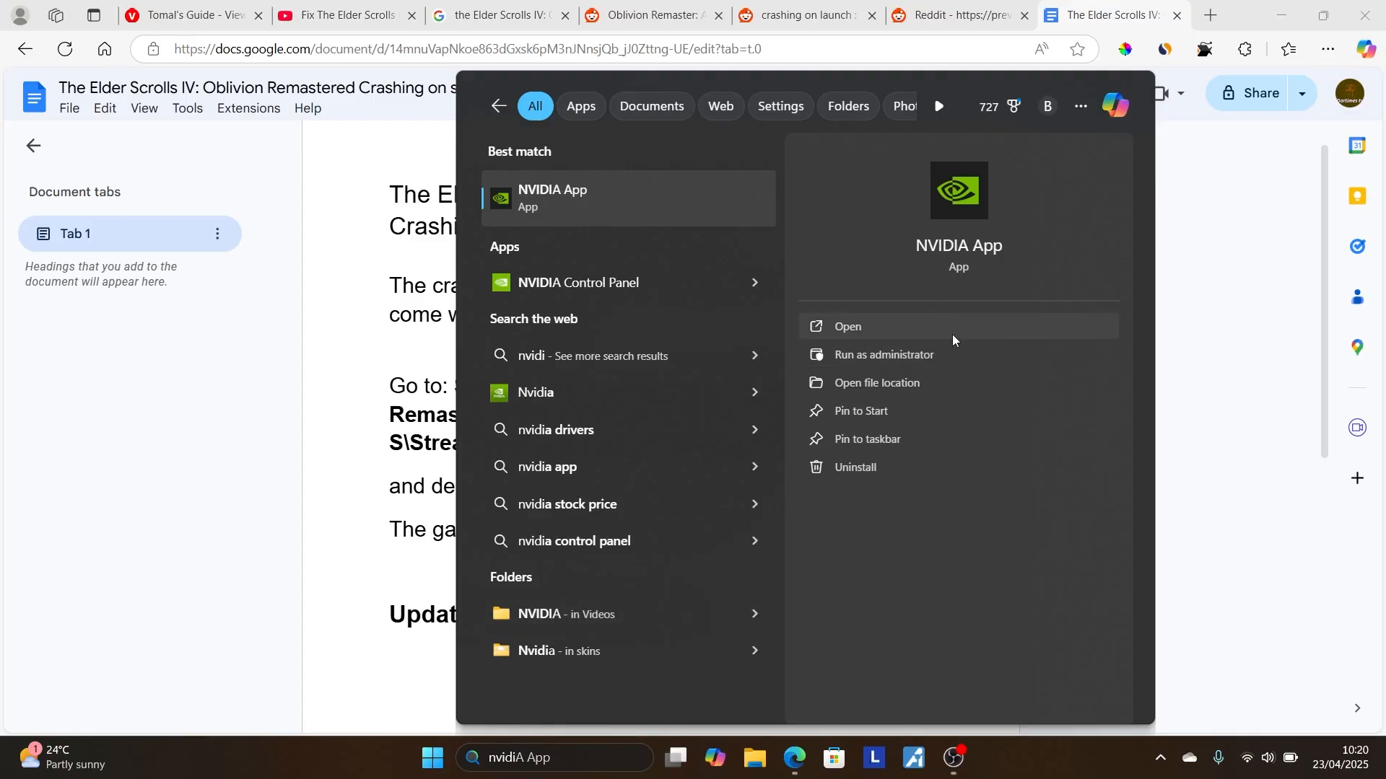
mouse_move(967, 323)
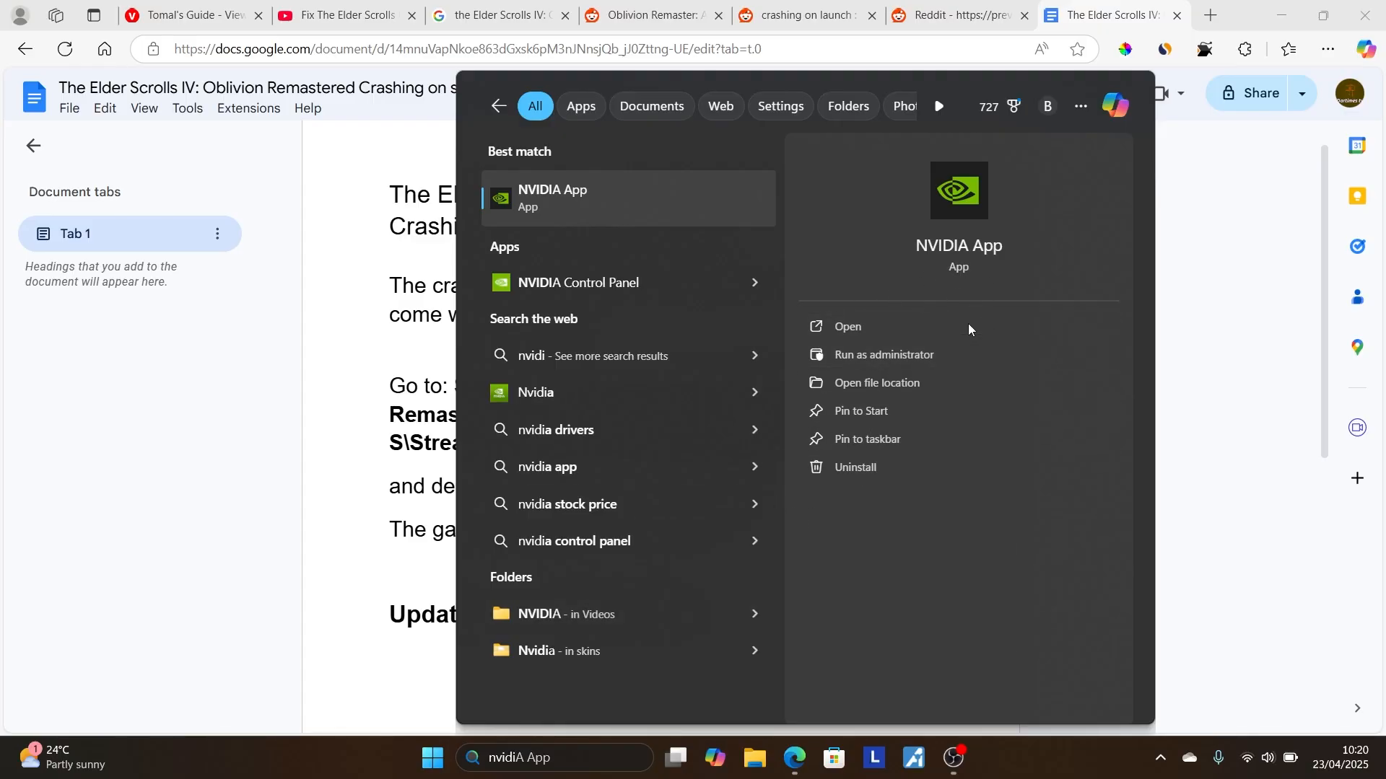
left_click(847, 327)
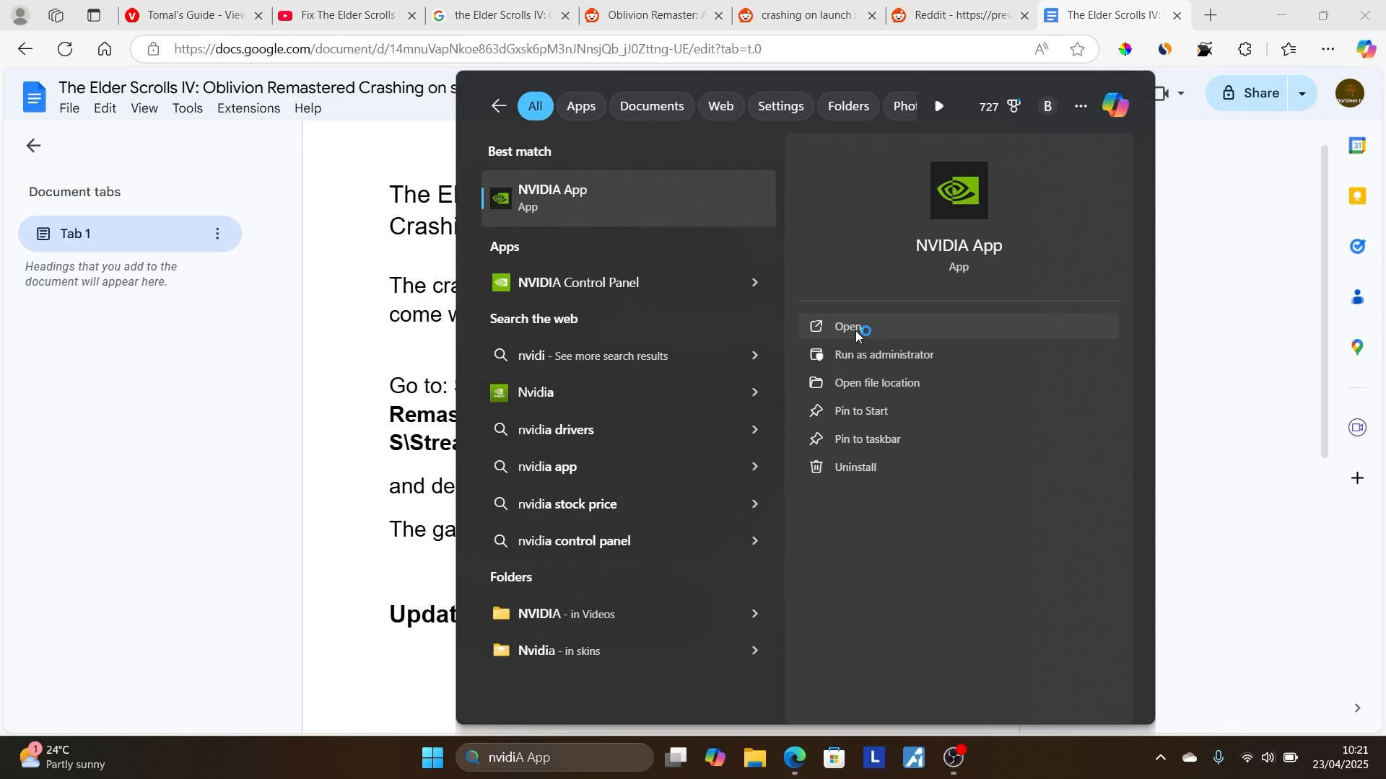
left_click(847, 327)
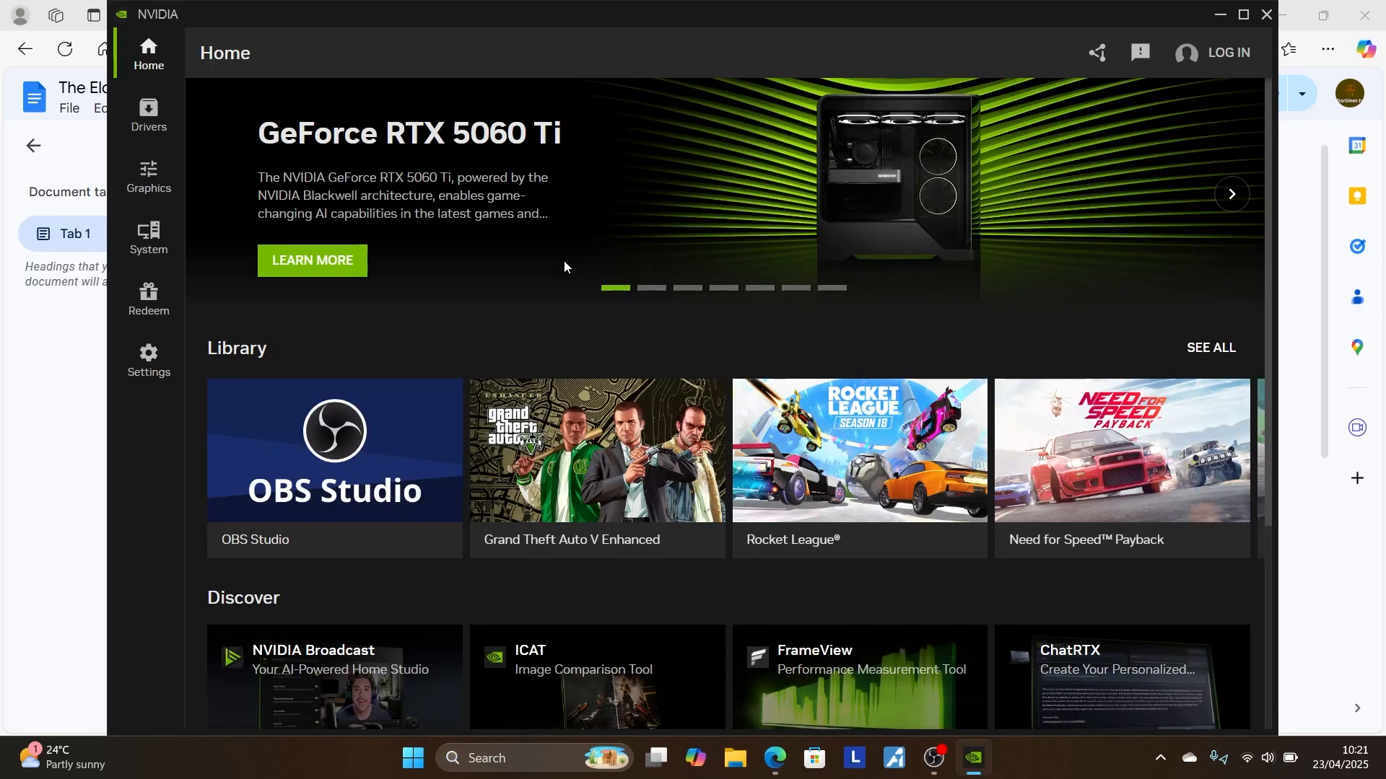
left_click(147, 116)
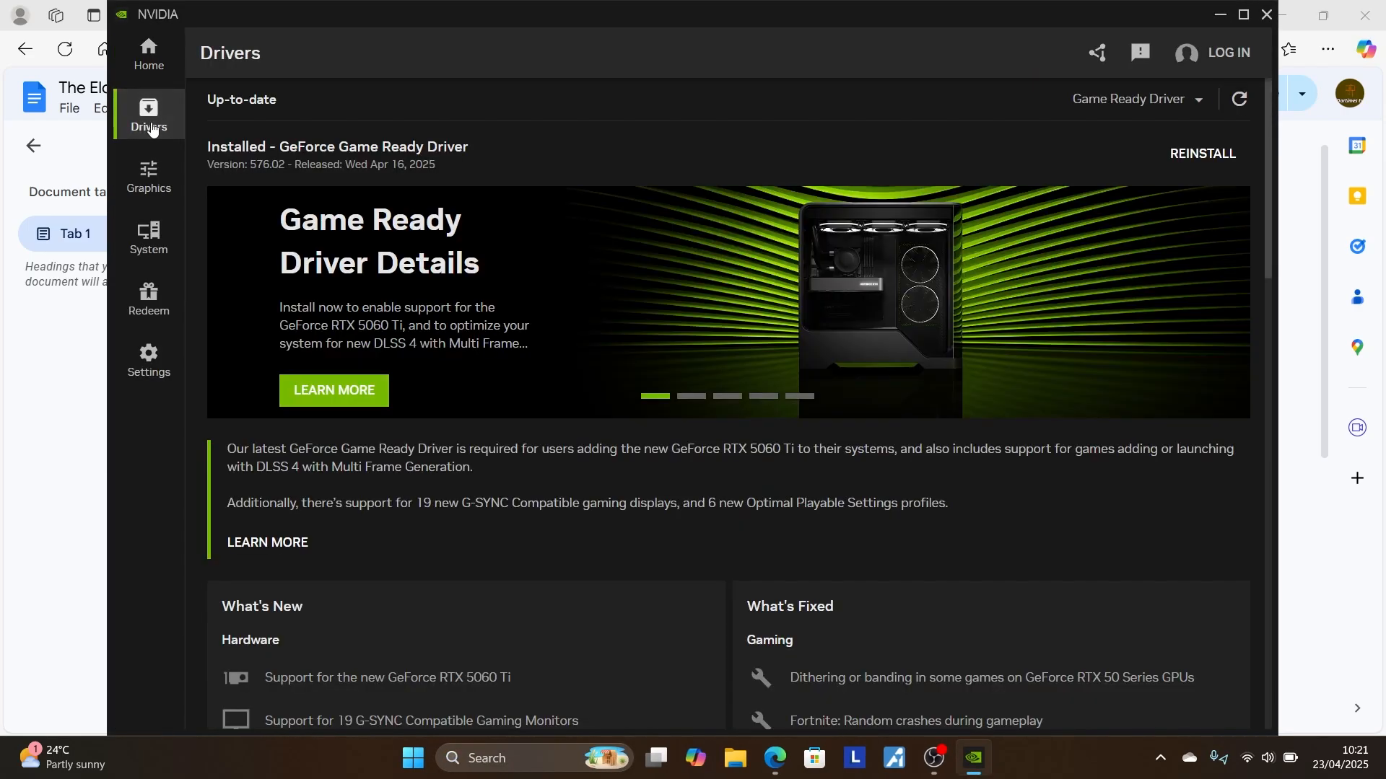
mouse_move(1237, 100)
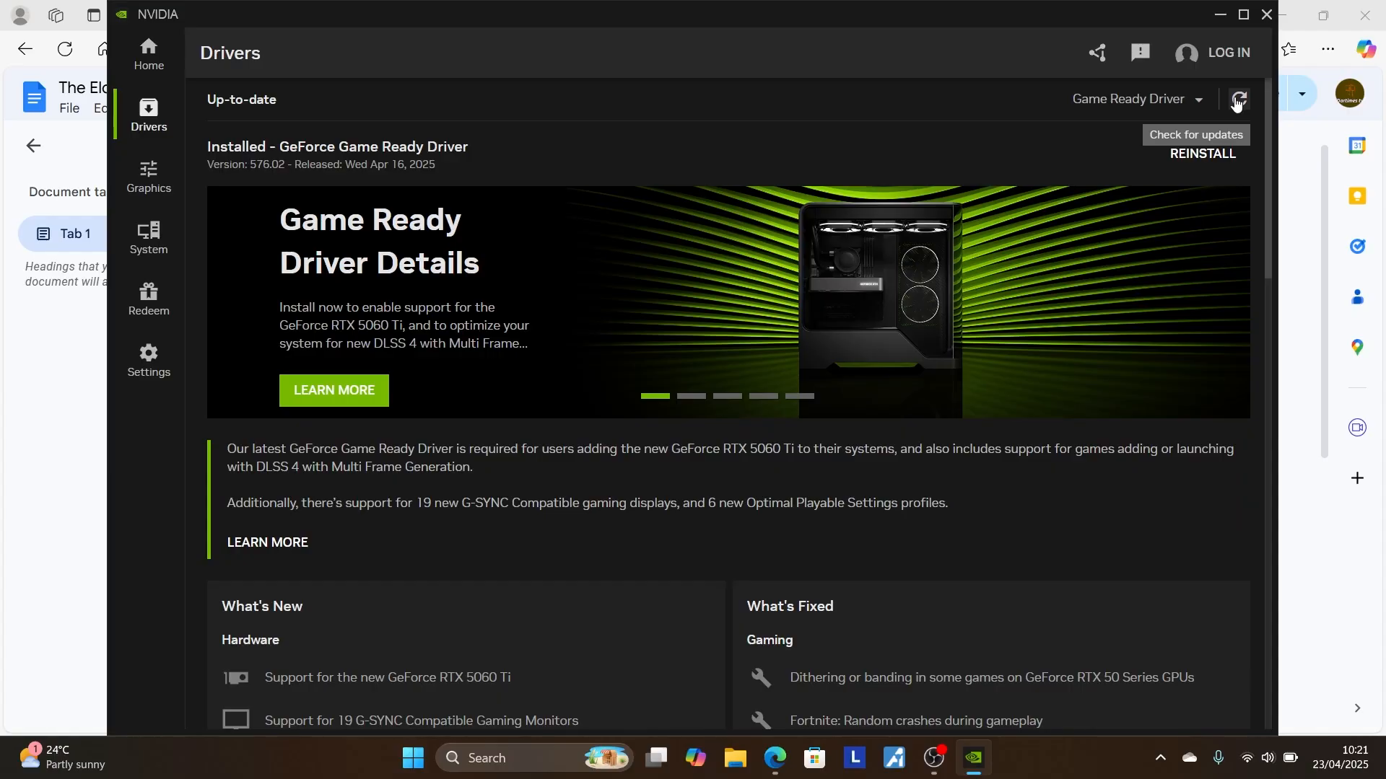
mouse_move(1018, 104)
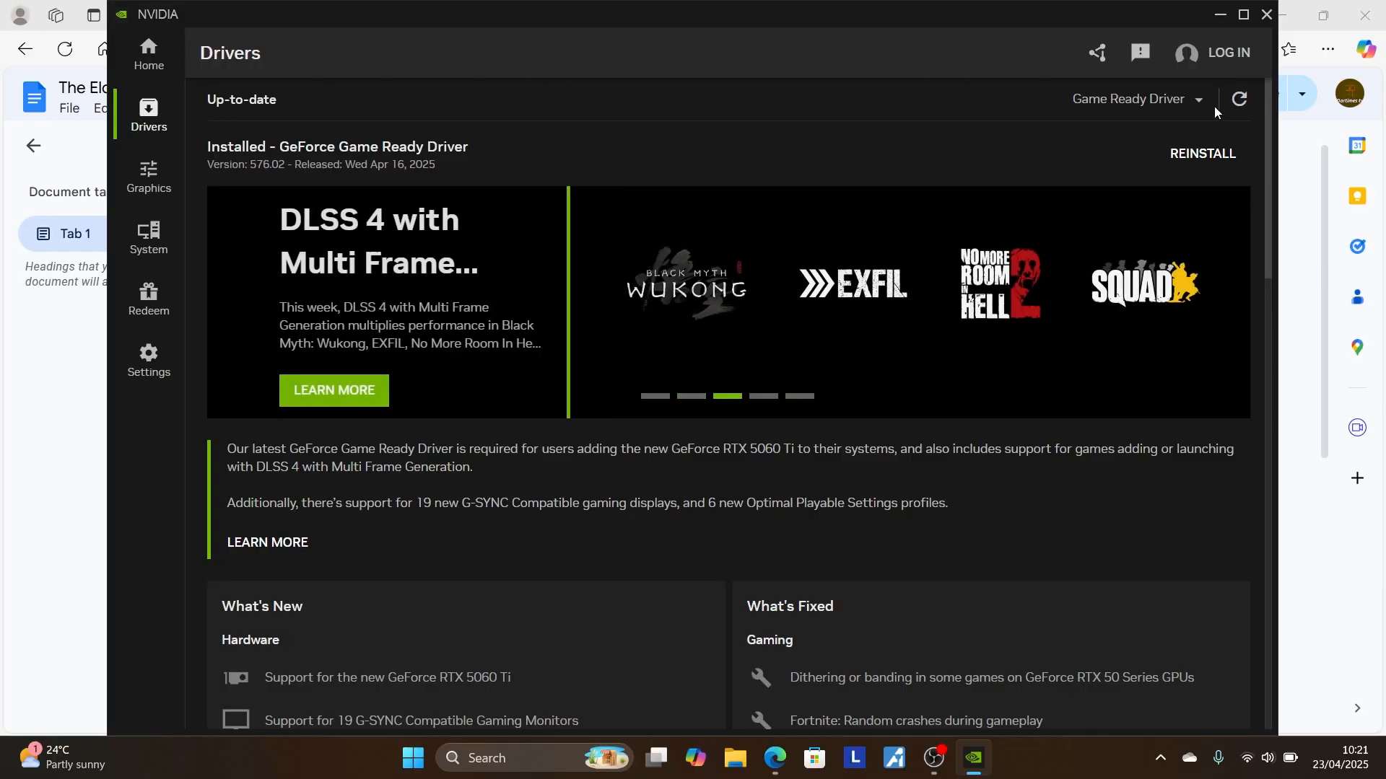
mouse_move(568, 113)
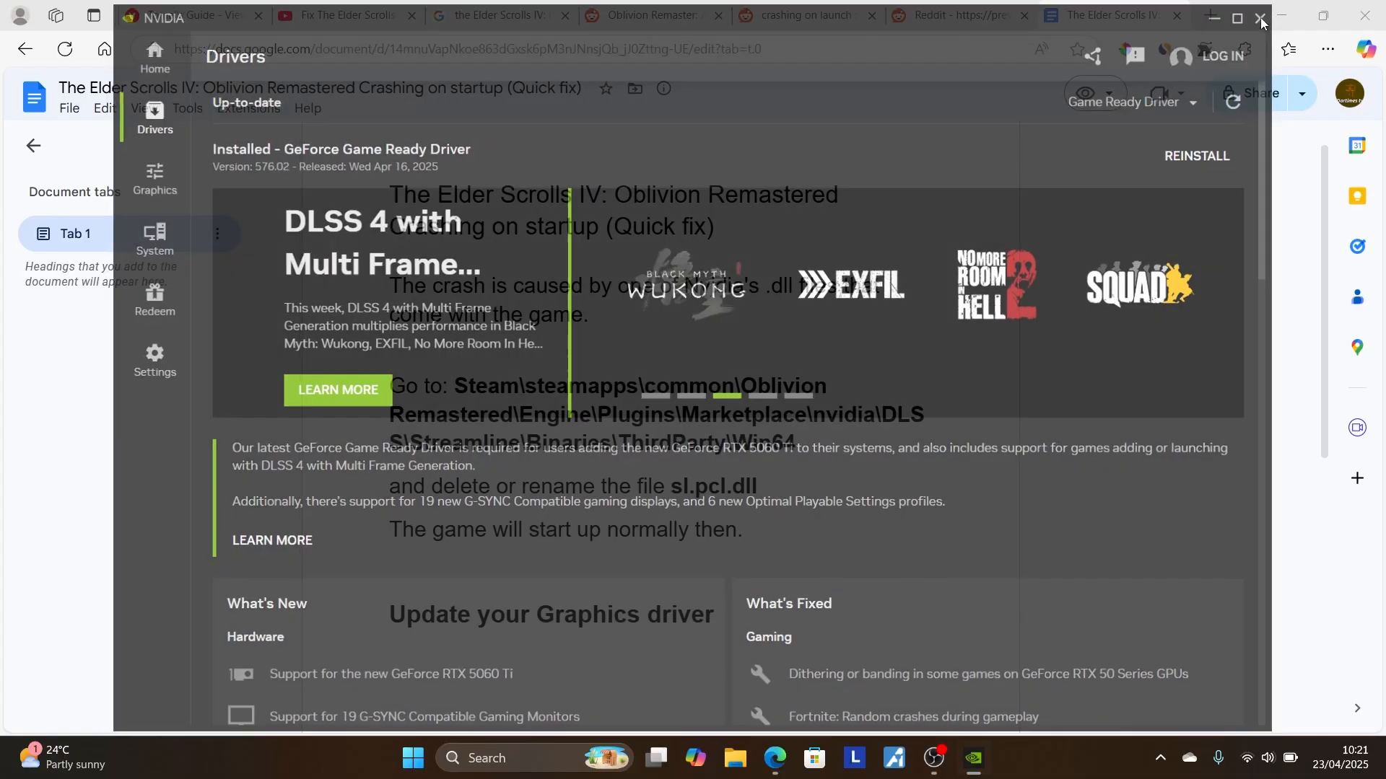
- Close NVIDIA App and search Google for oblivion remastered in a new Edge tab
left_click(1262, 18)
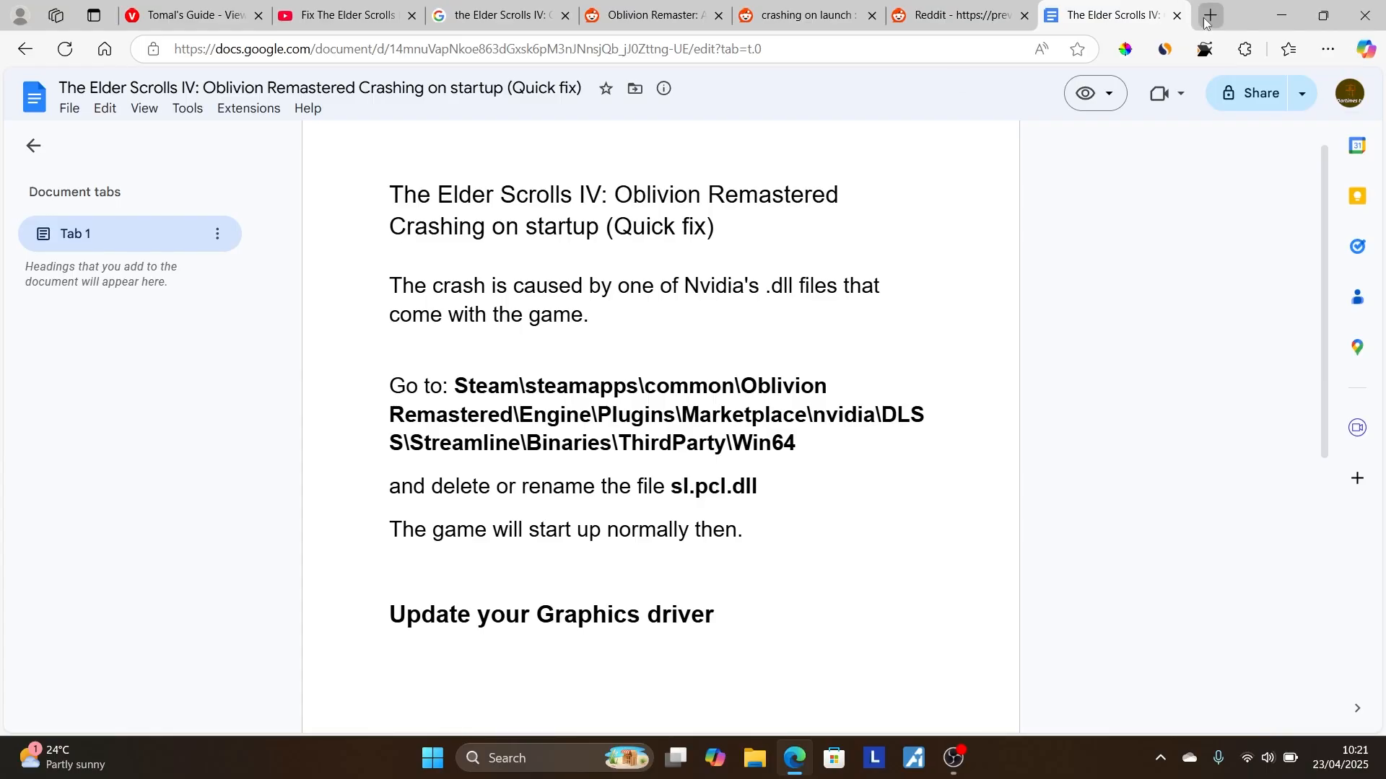
left_click(1210, 14)
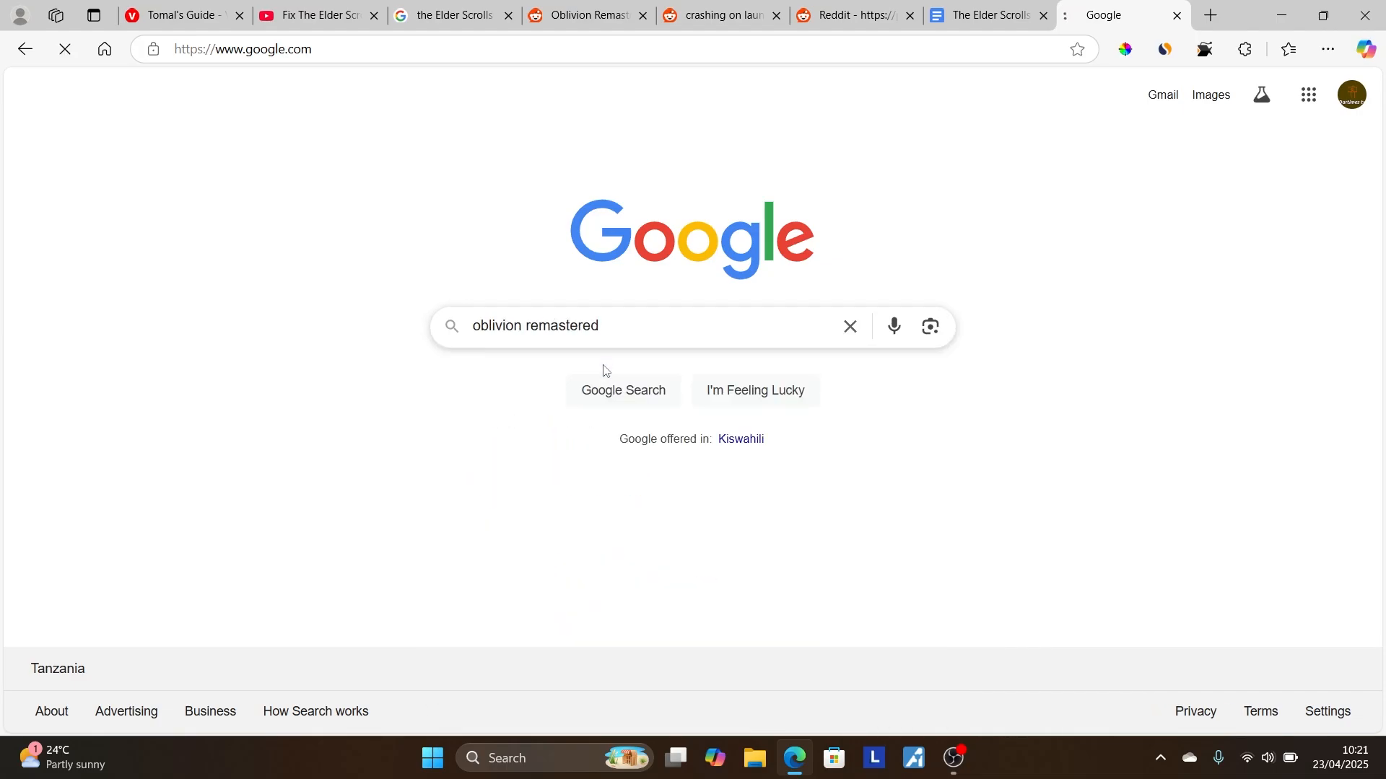
left_click(624, 390)
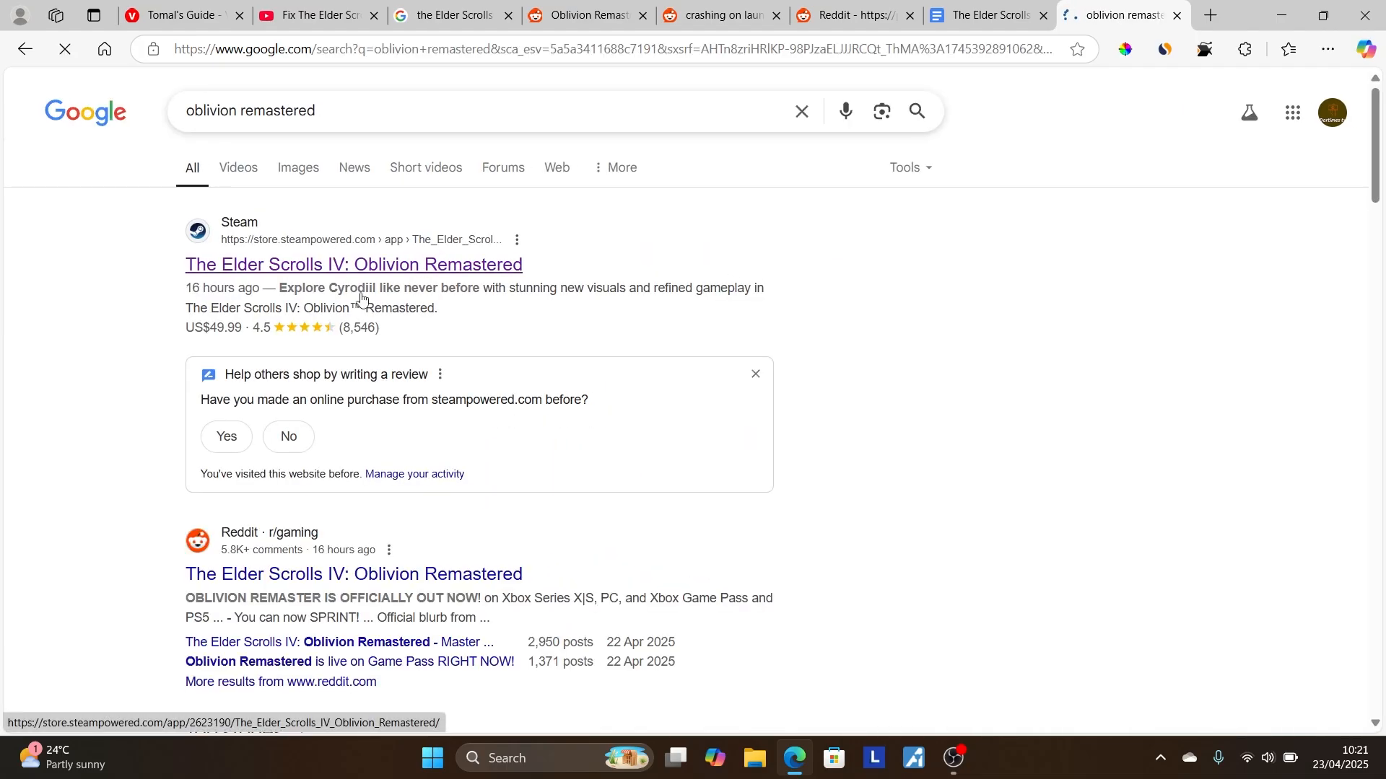
- Load the Steam store page for Oblivion Remastered and bring System Requirements into view
left_click(352, 263)
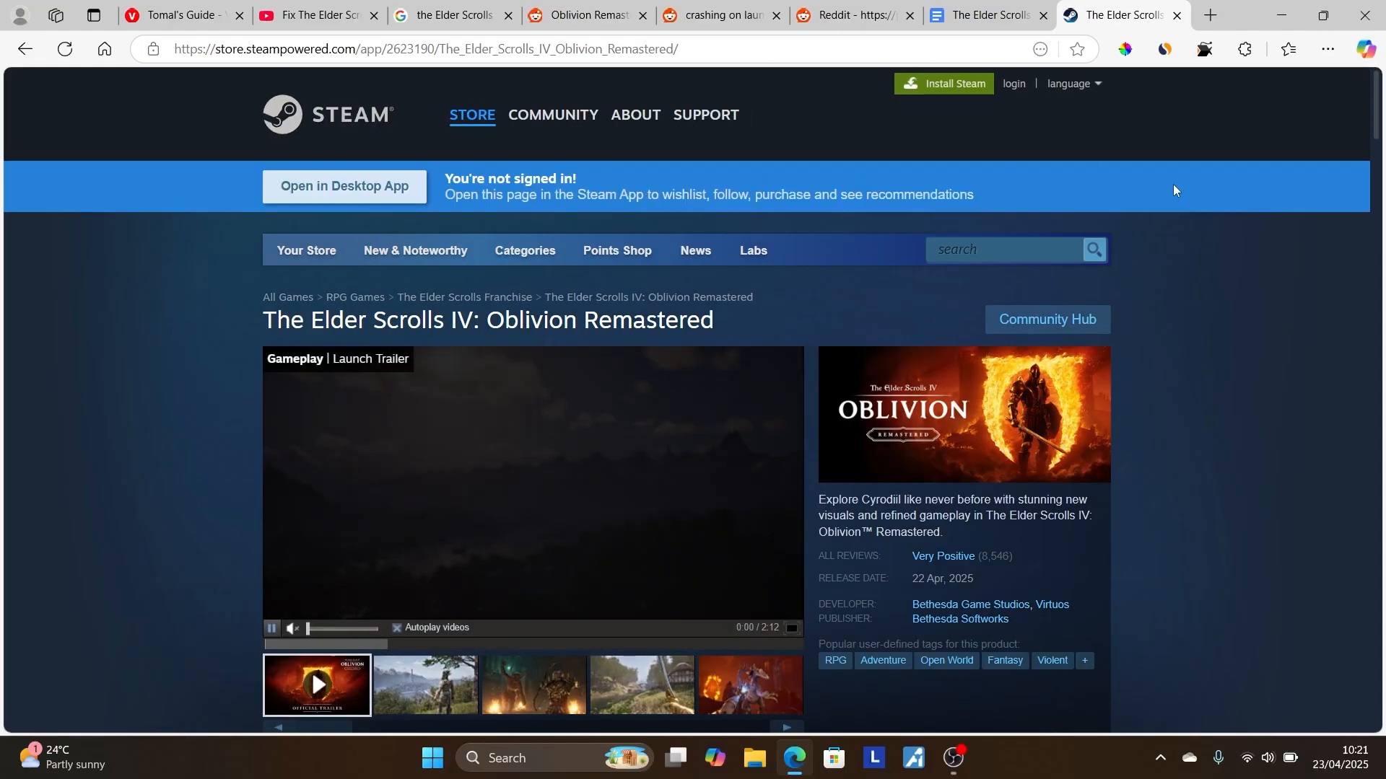
scroll("down", 3)
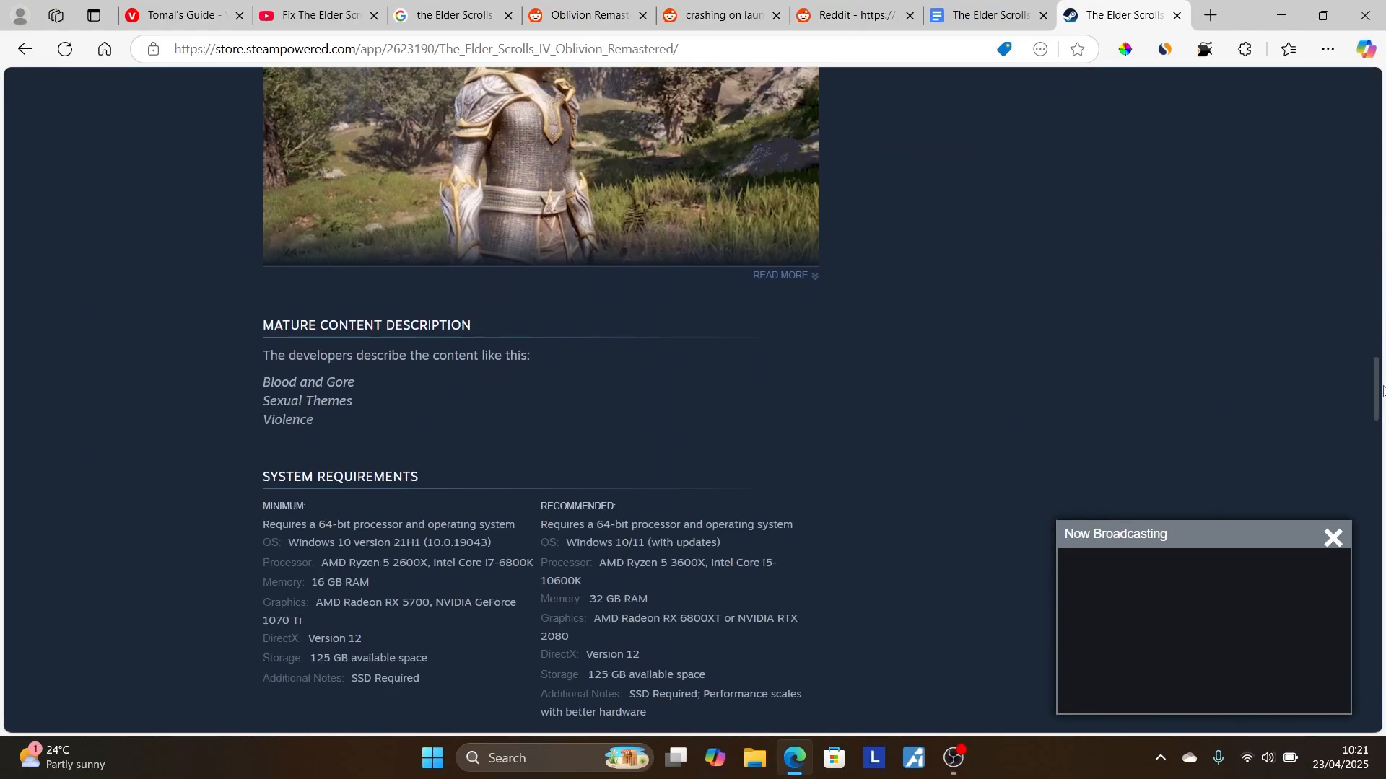
scroll("down", 3)
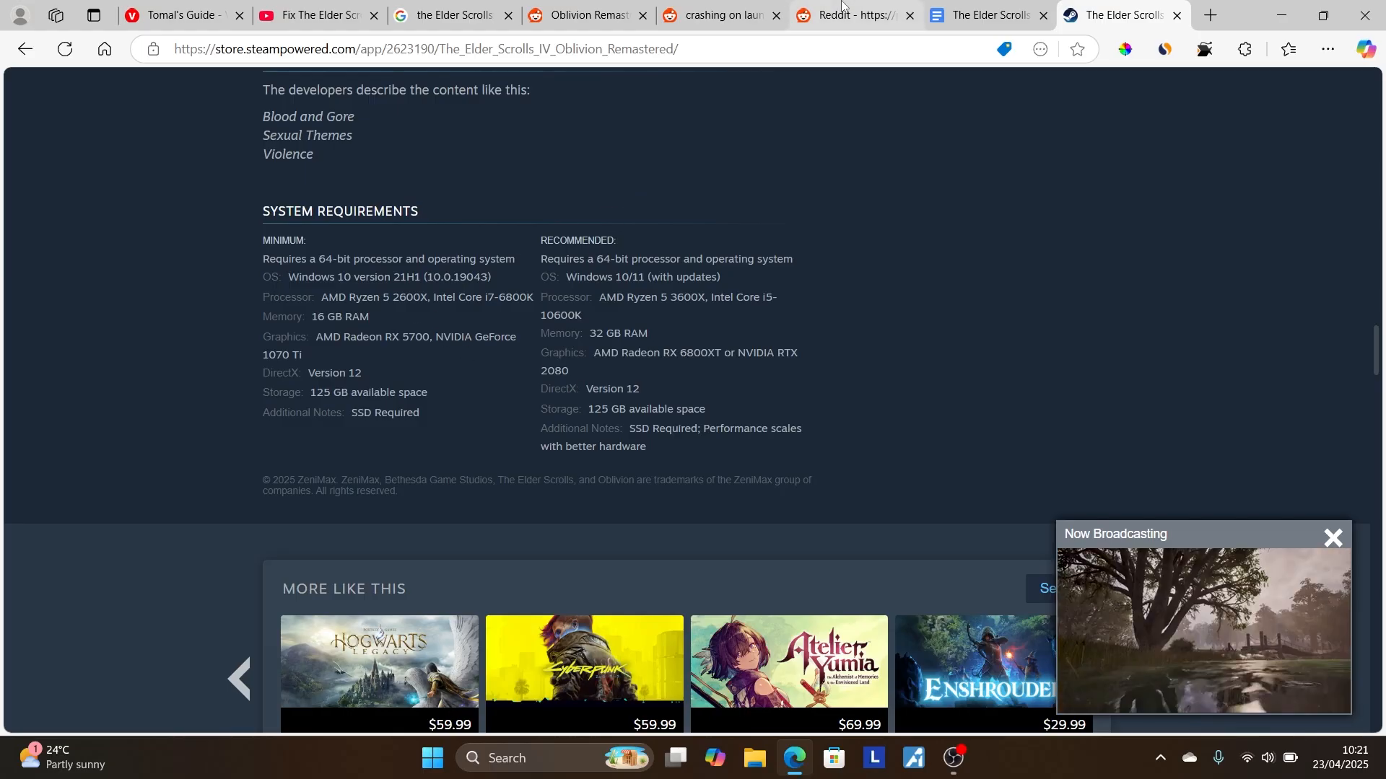
- Switch back to the Google Docs guide tab at the sl.pcl.dll and graphics driver sections
left_click(986, 14)
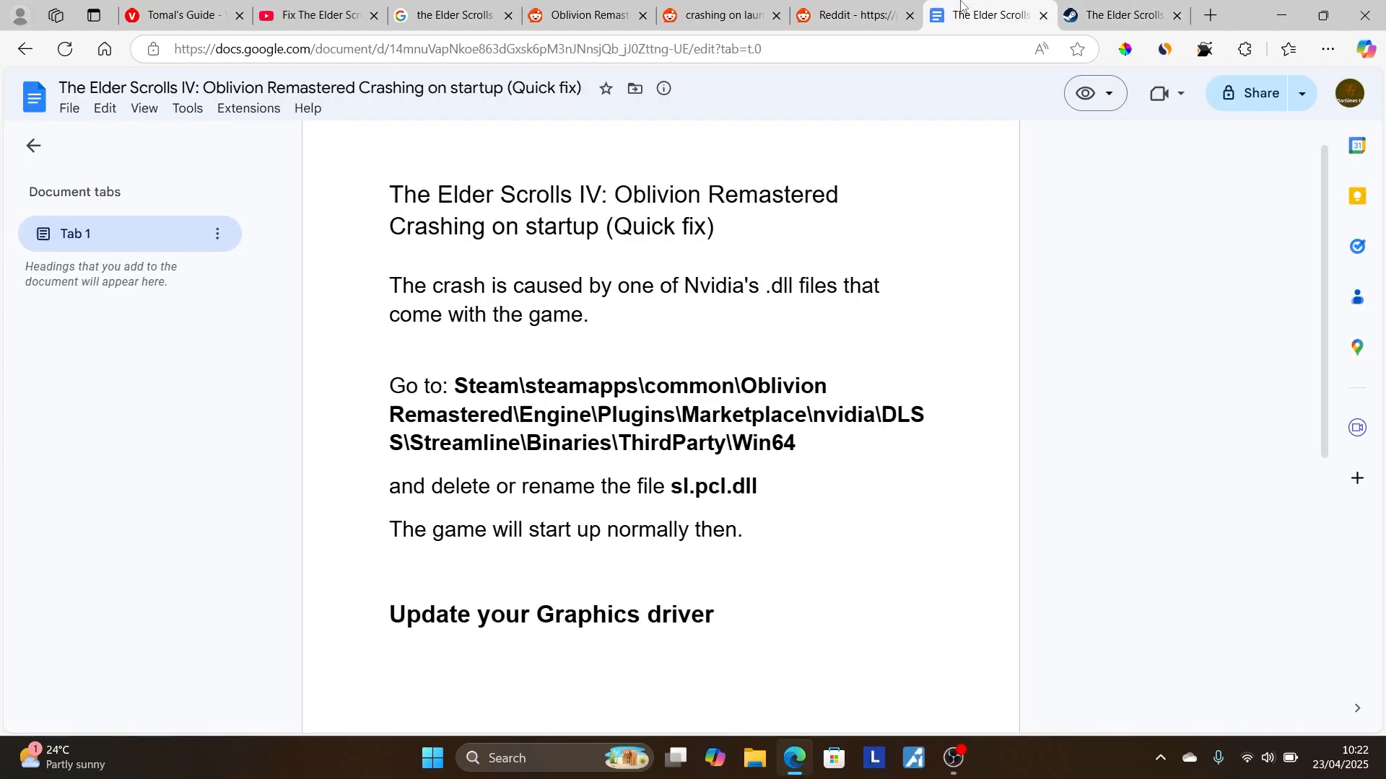
mouse_move(1320, 300)
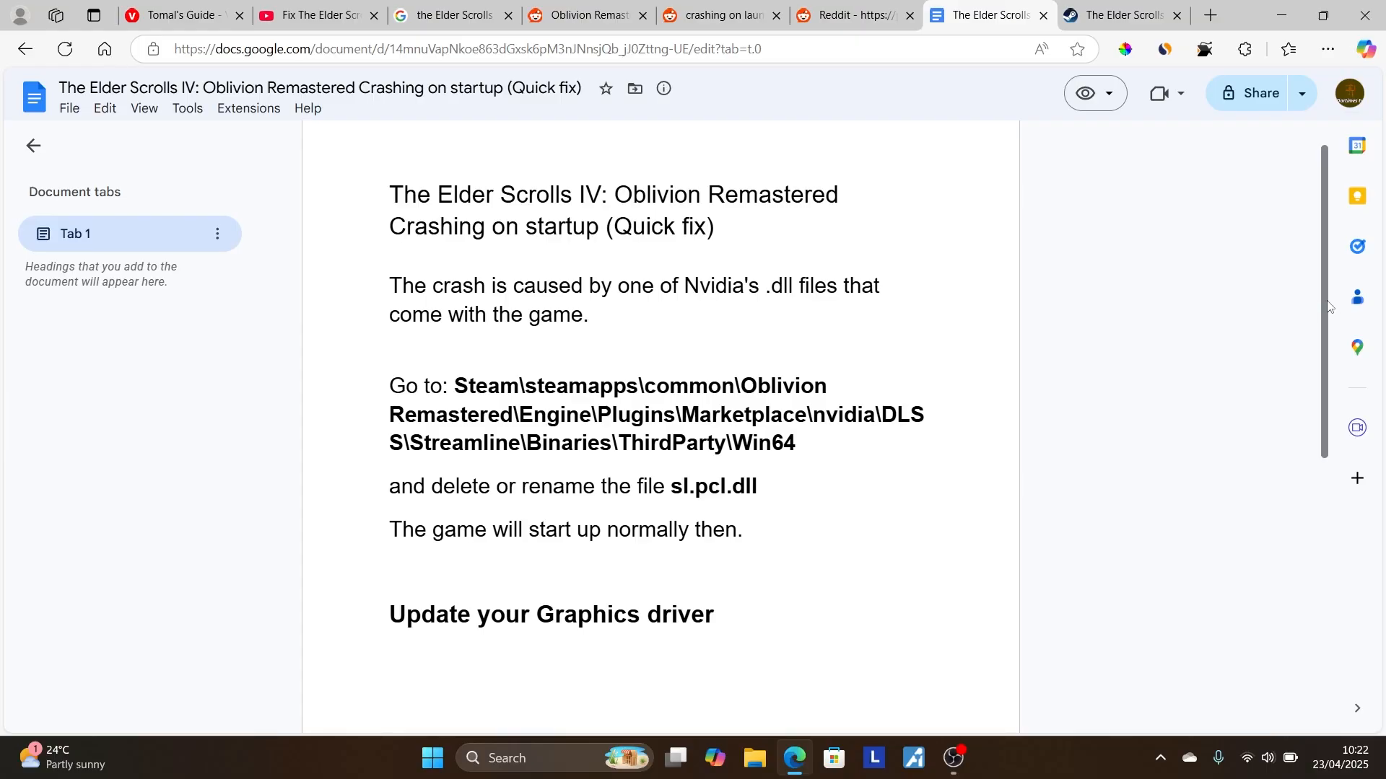
scroll("up", 3)
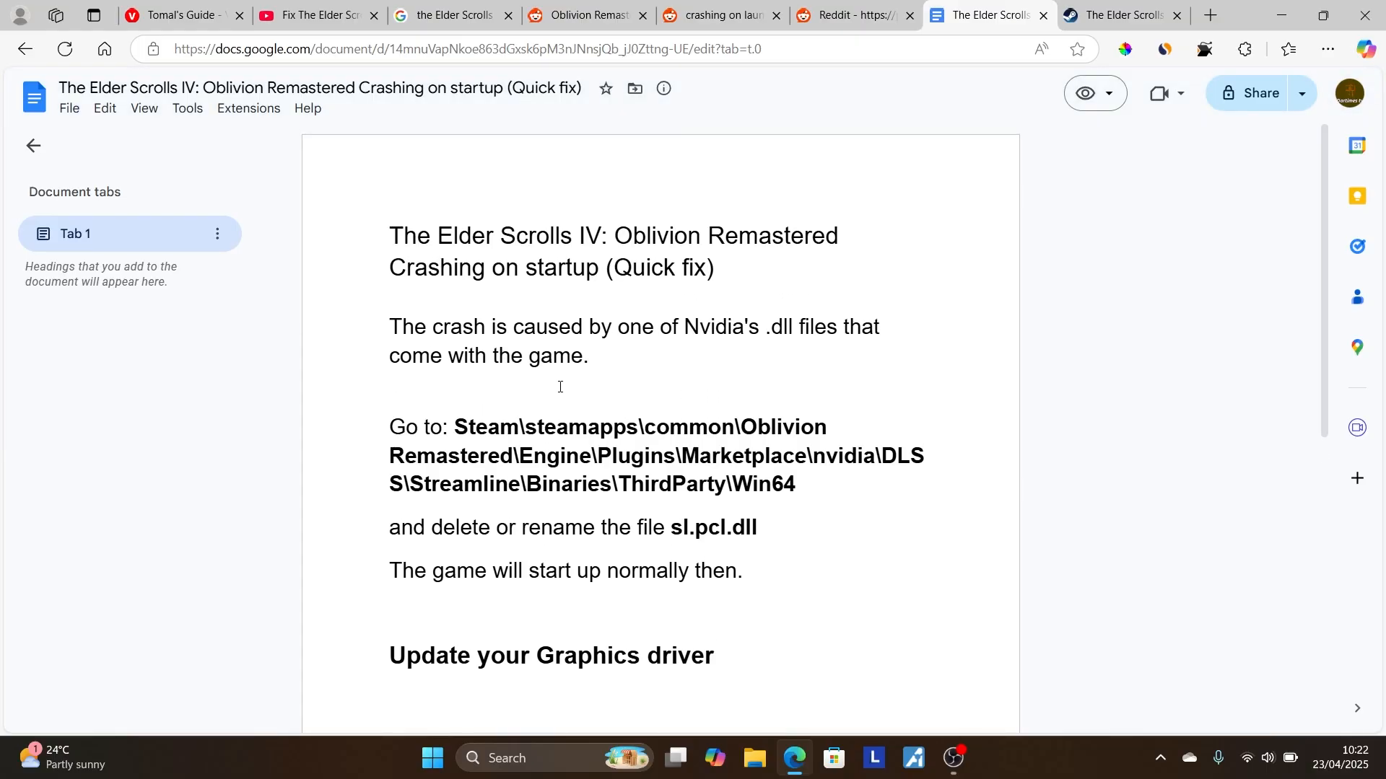